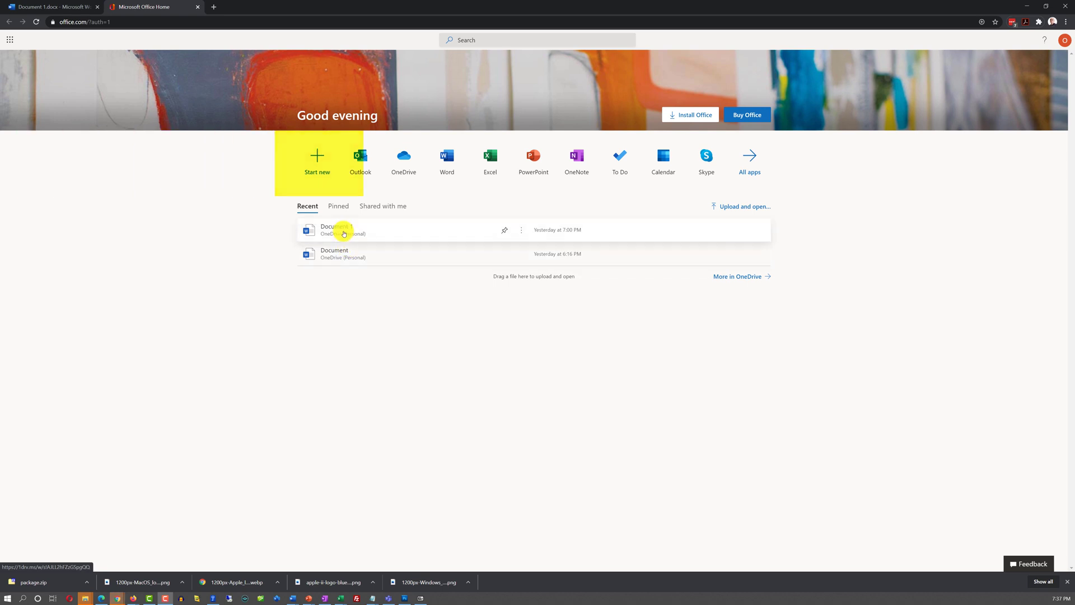
# - Create a new blank Word document from Office Home and go to the Word start page
pyautogui.click(315, 158)
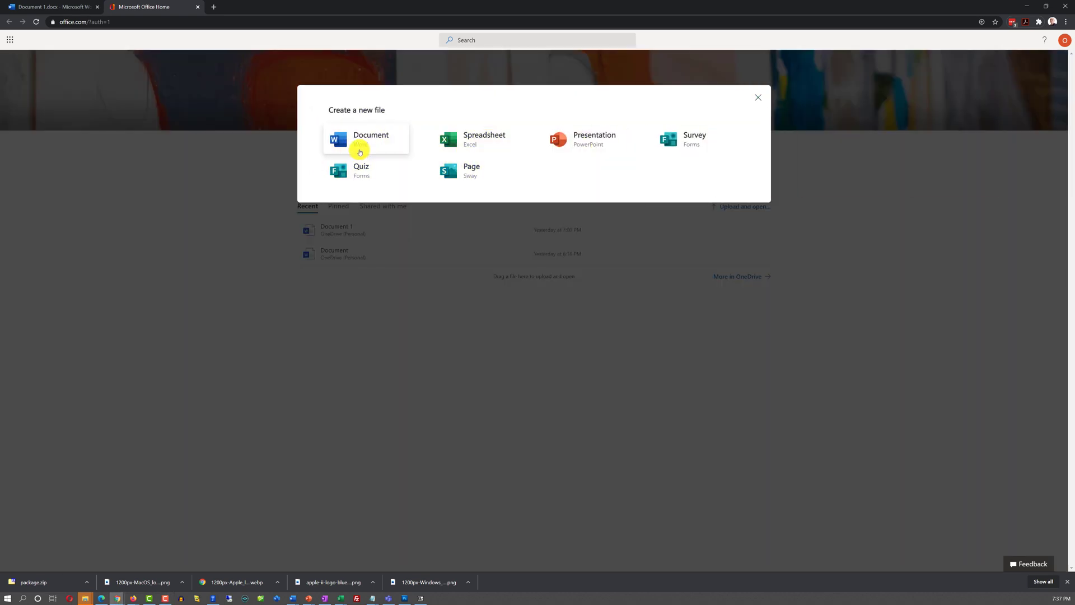
pyautogui.click(367, 139)
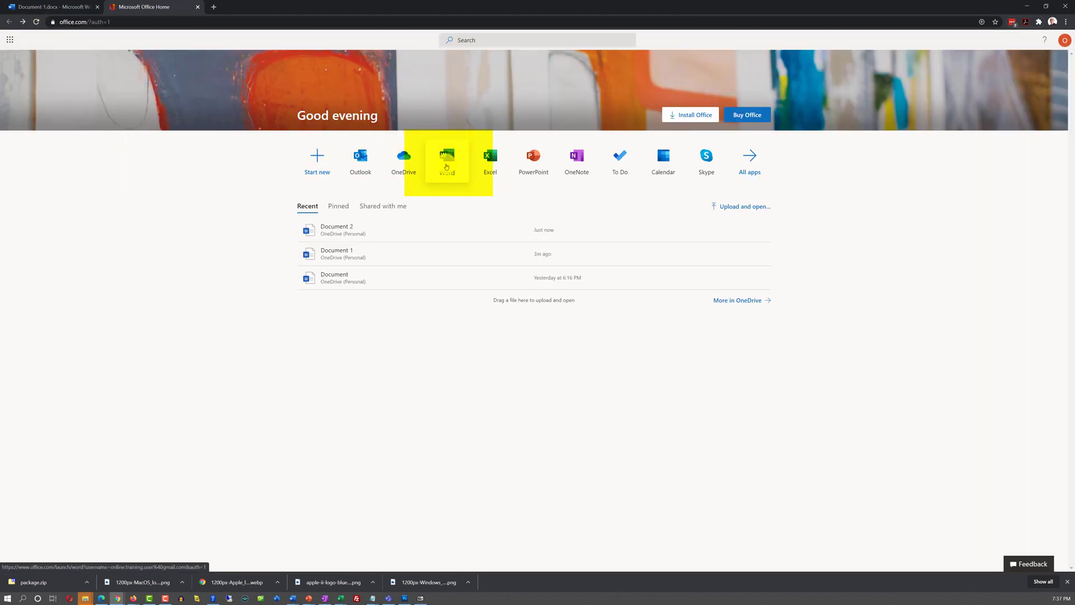
pyautogui.click(447, 158)
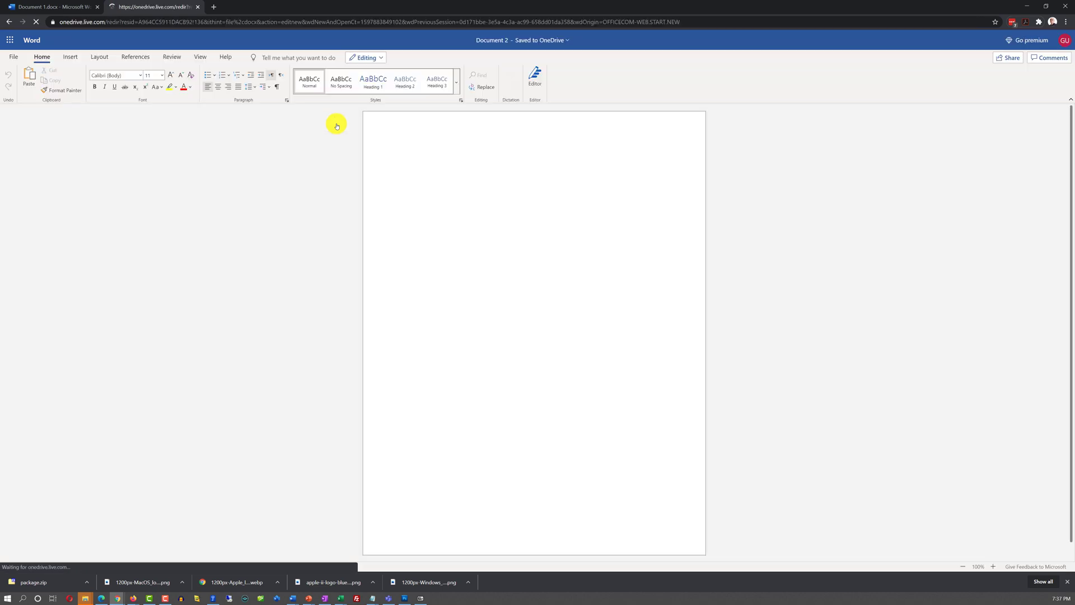
pyautogui.click(9, 21)
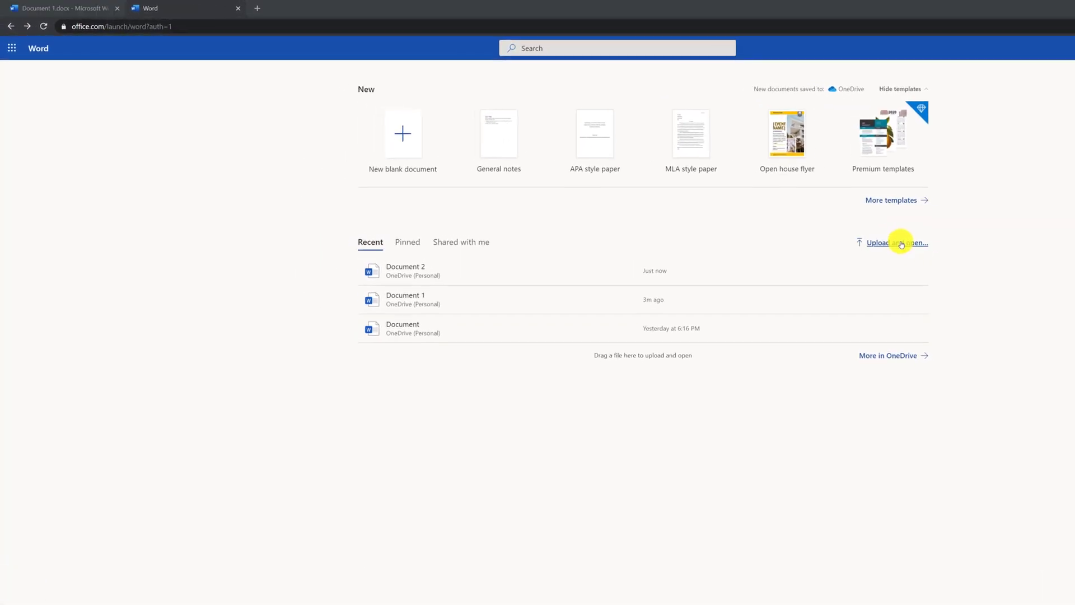
# - Upload and open 'Lab - Help Desk Tickets.docx' from the OneDrive Practice Labs folder
pyautogui.click(895, 243)
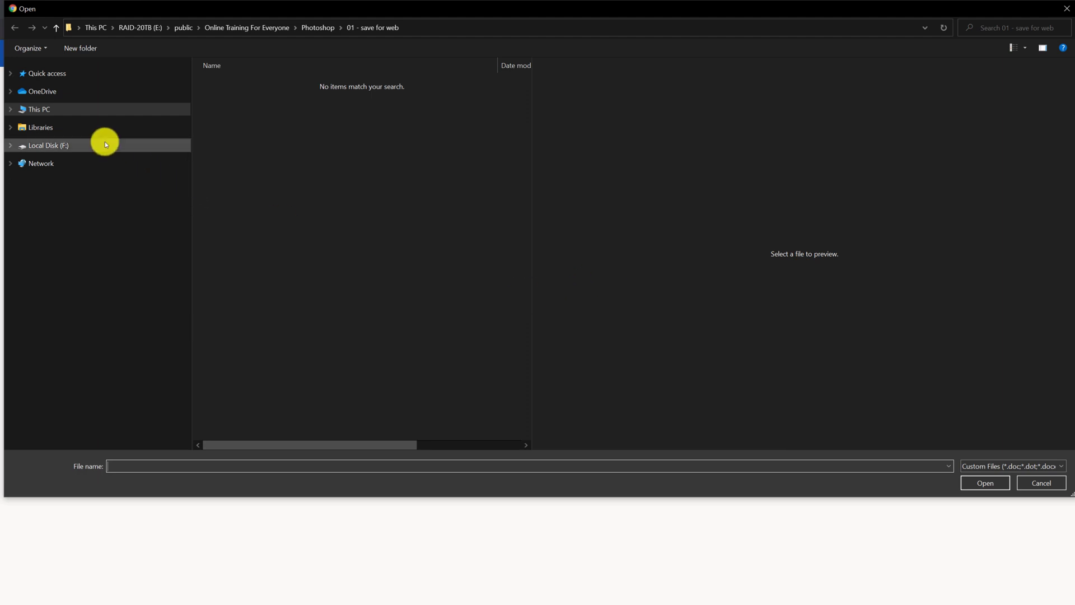
pyautogui.click(40, 91)
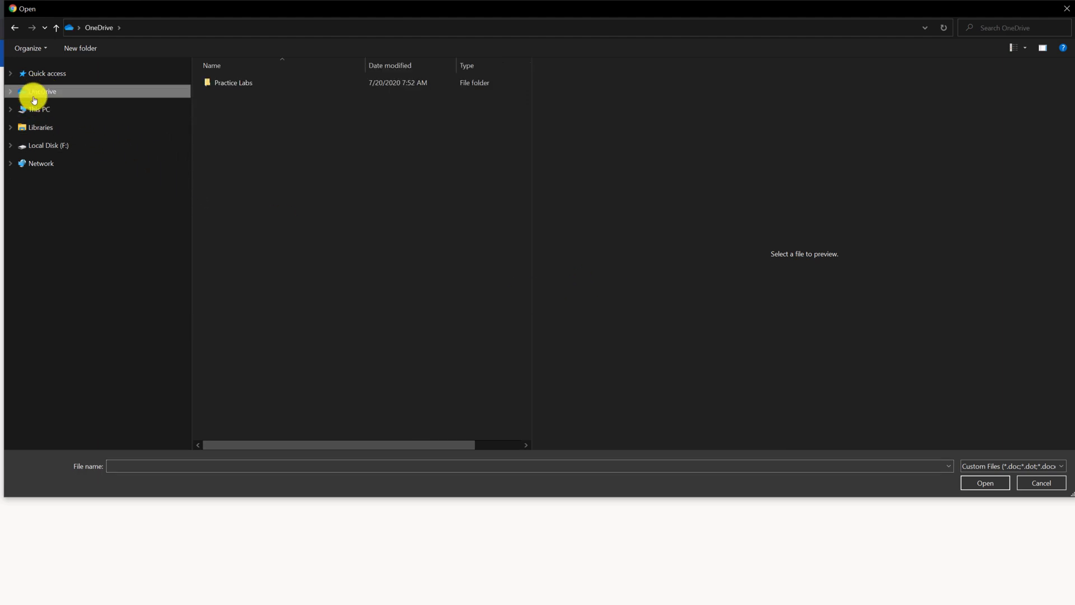
pyautogui.doubleClick(233, 82)
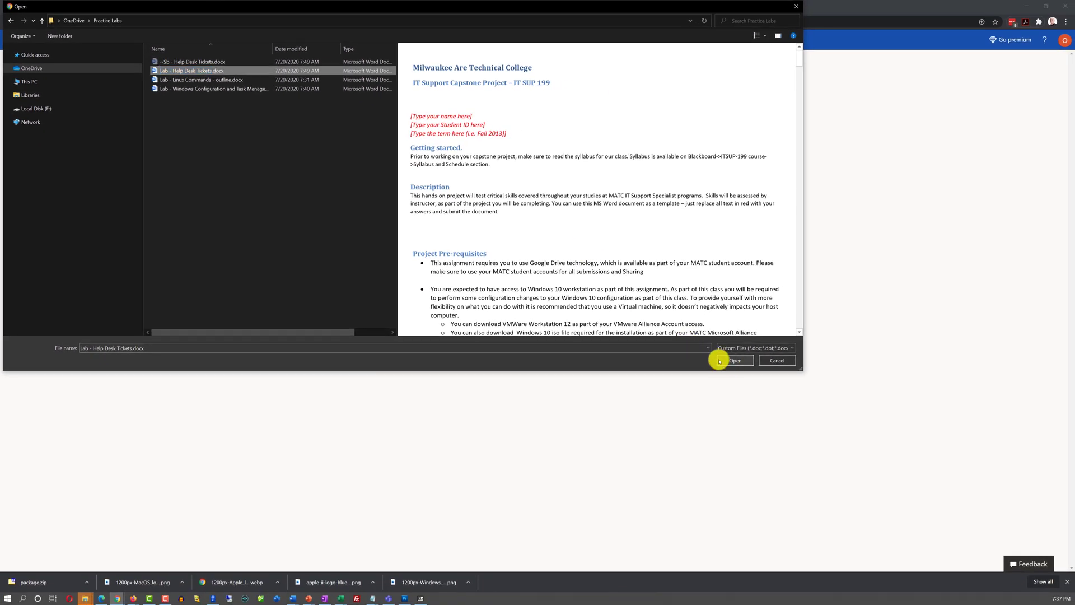
pyautogui.click(735, 359)
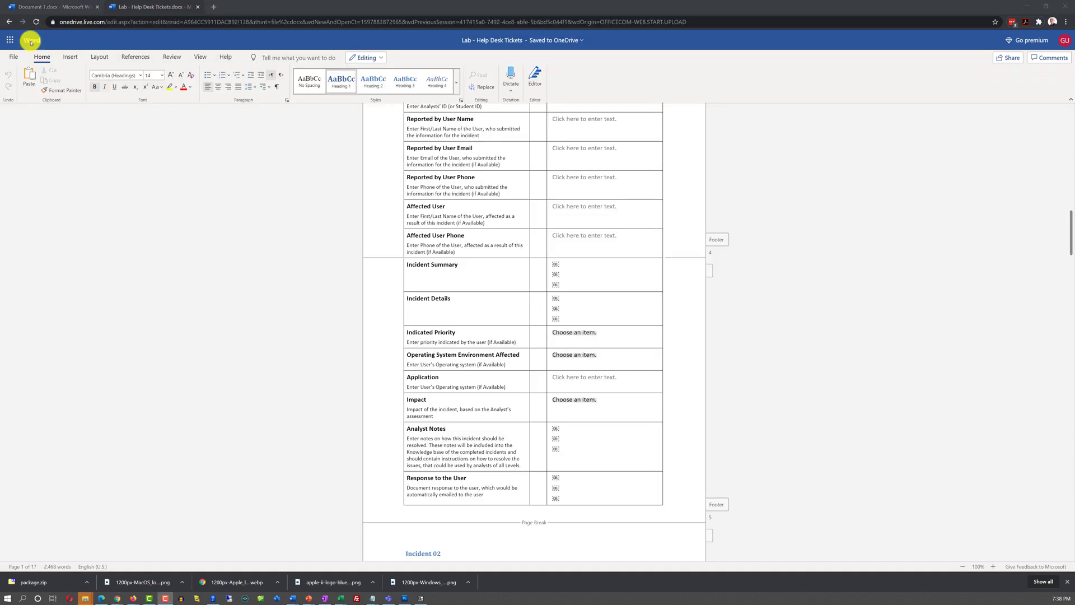
# - Start a new blank document from Word home and switch to the classic ribbon
pyautogui.click(30, 40)
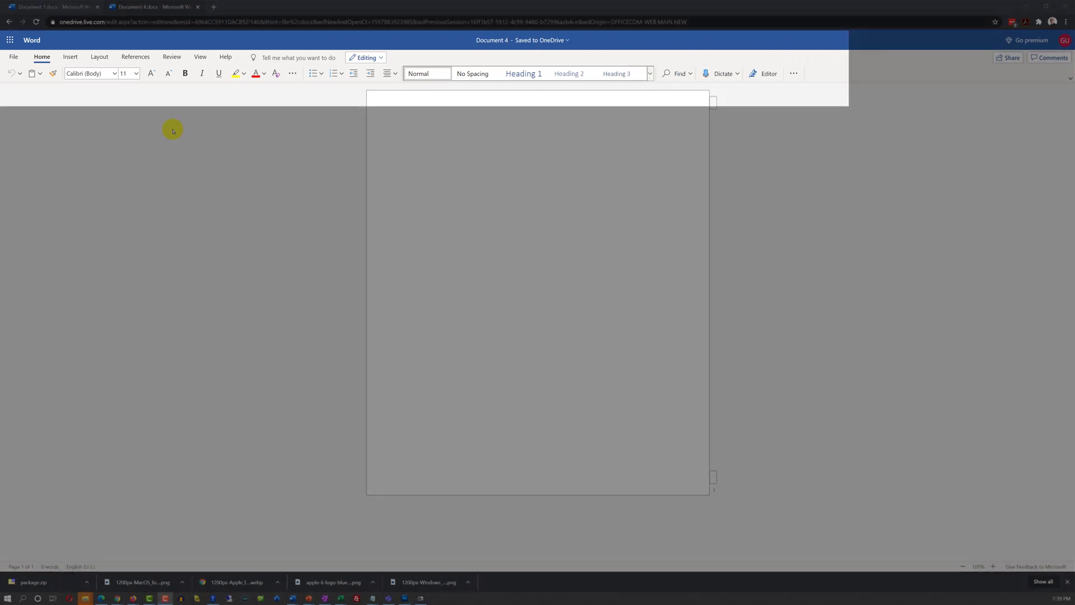
pyautogui.moveTo(138, 108)
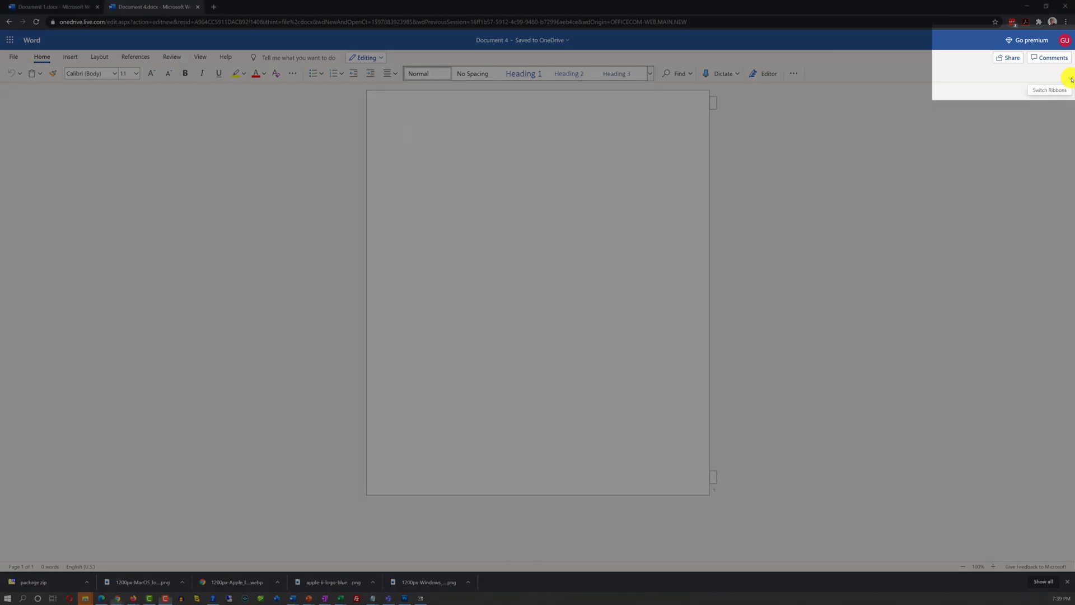
pyautogui.click(1070, 78)
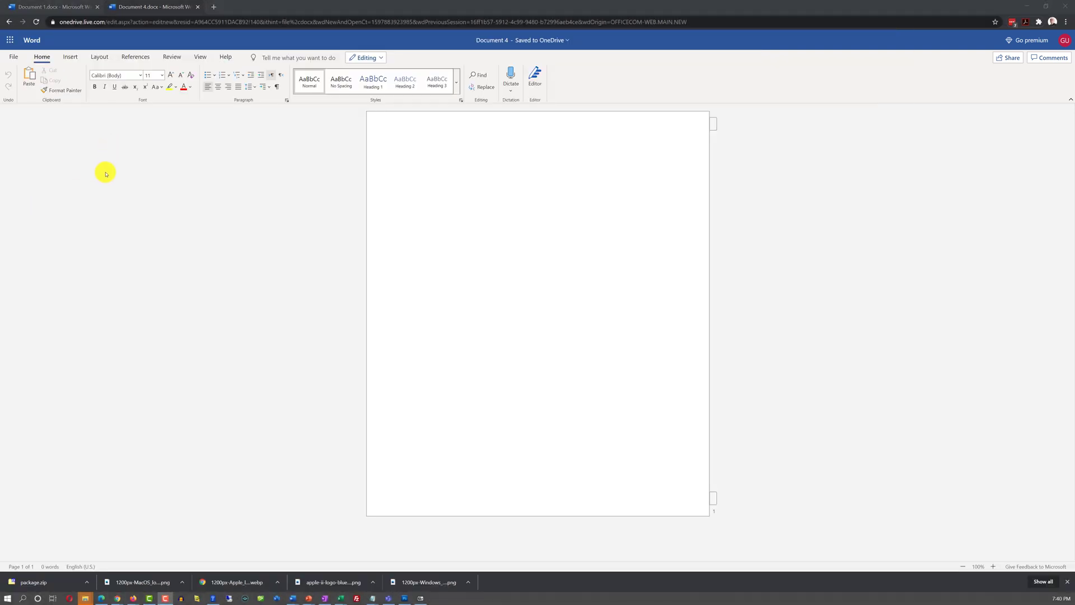
pyautogui.moveTo(110, 170)
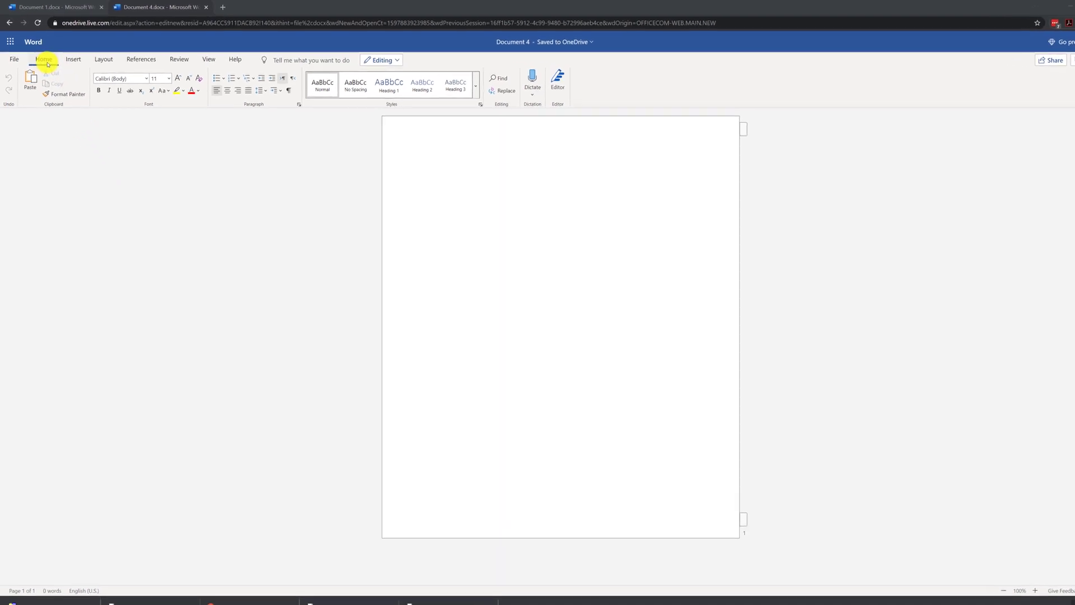
pyautogui.click(14, 59)
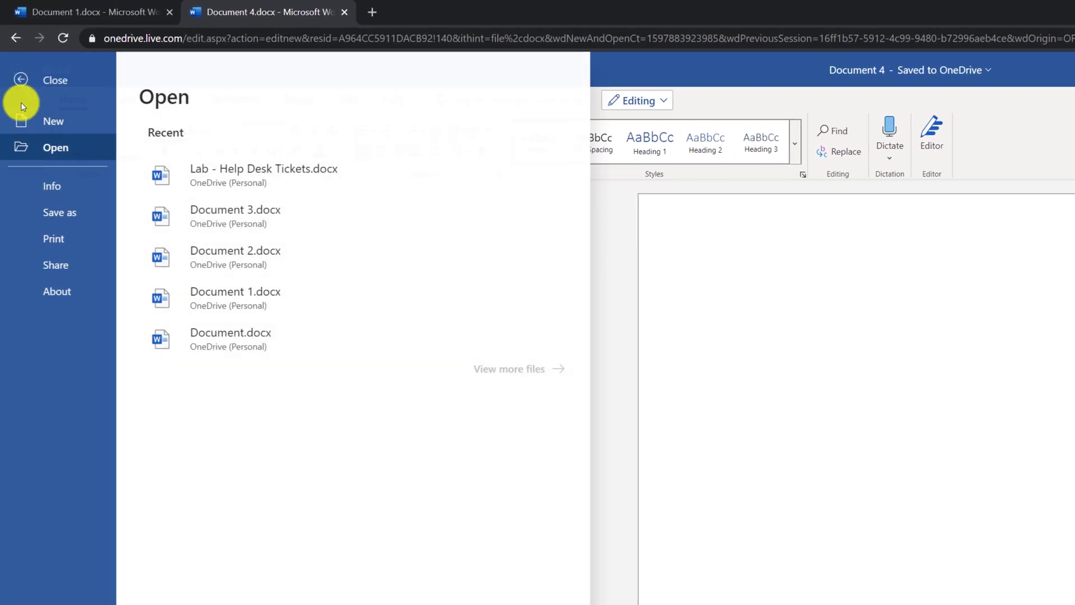
pyautogui.click(21, 79)
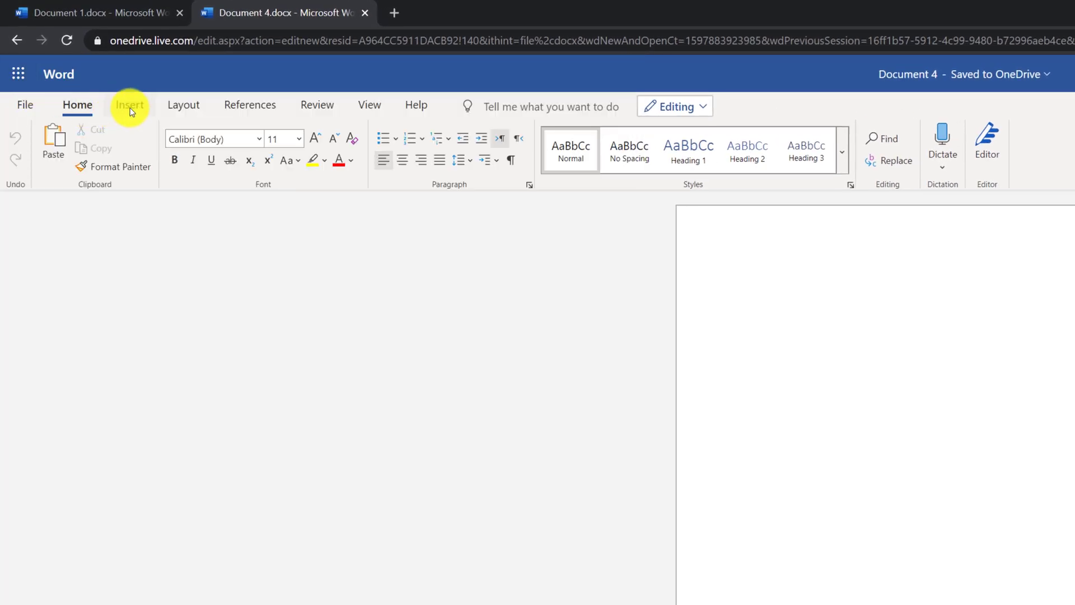
pyautogui.click(183, 105)
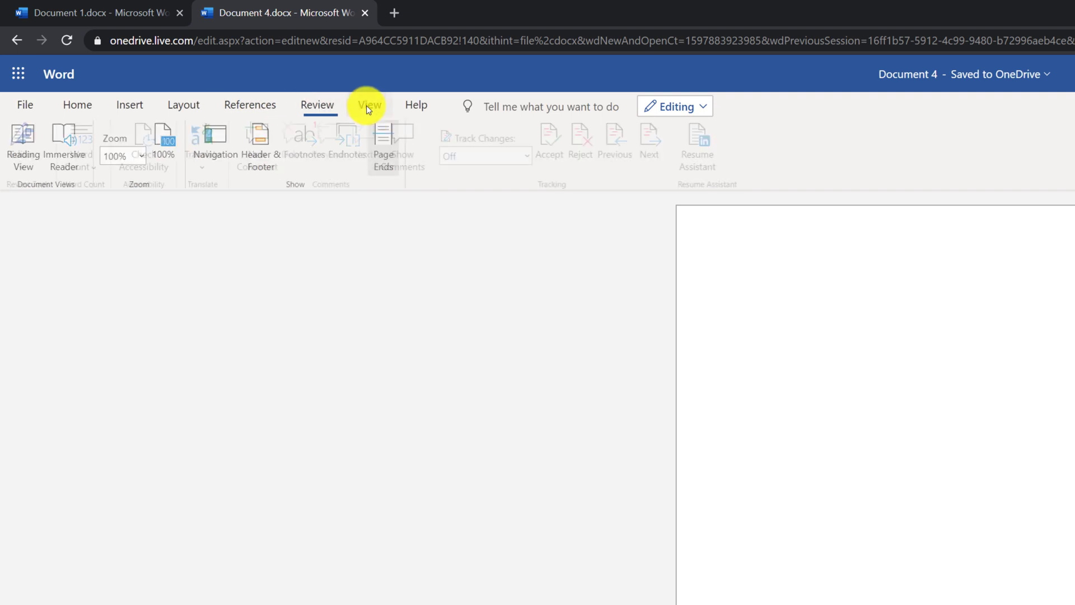
pyautogui.click(417, 105)
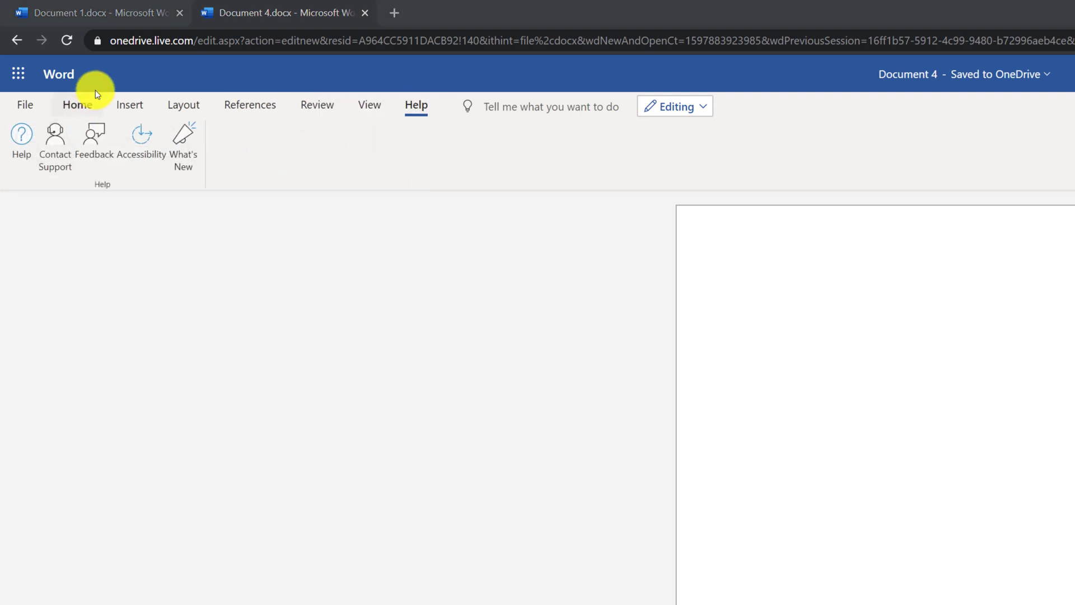
pyautogui.click(77, 105)
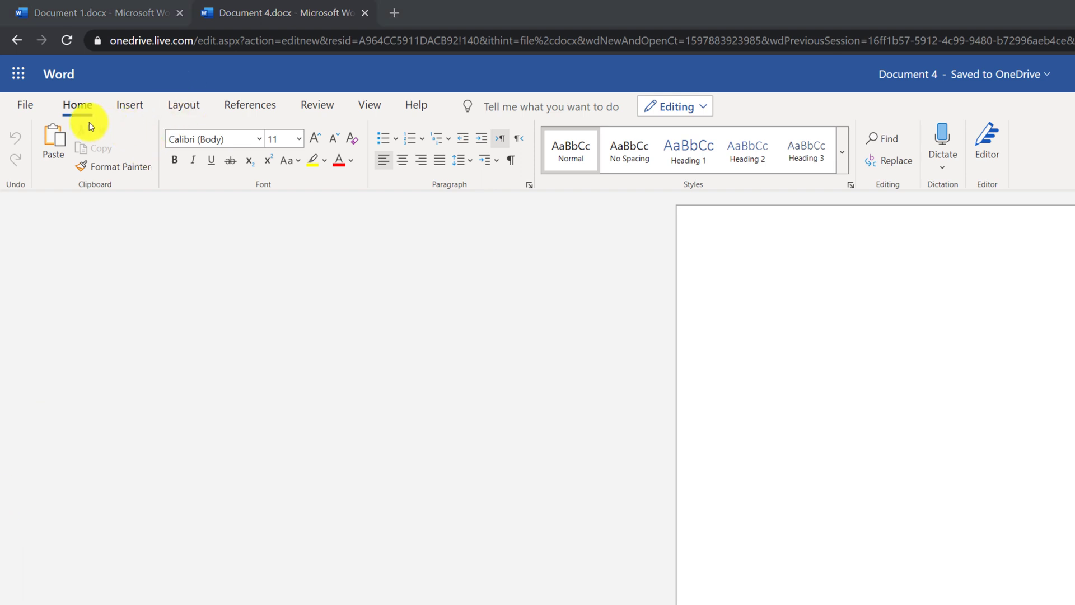
pyautogui.moveTo(90, 199)
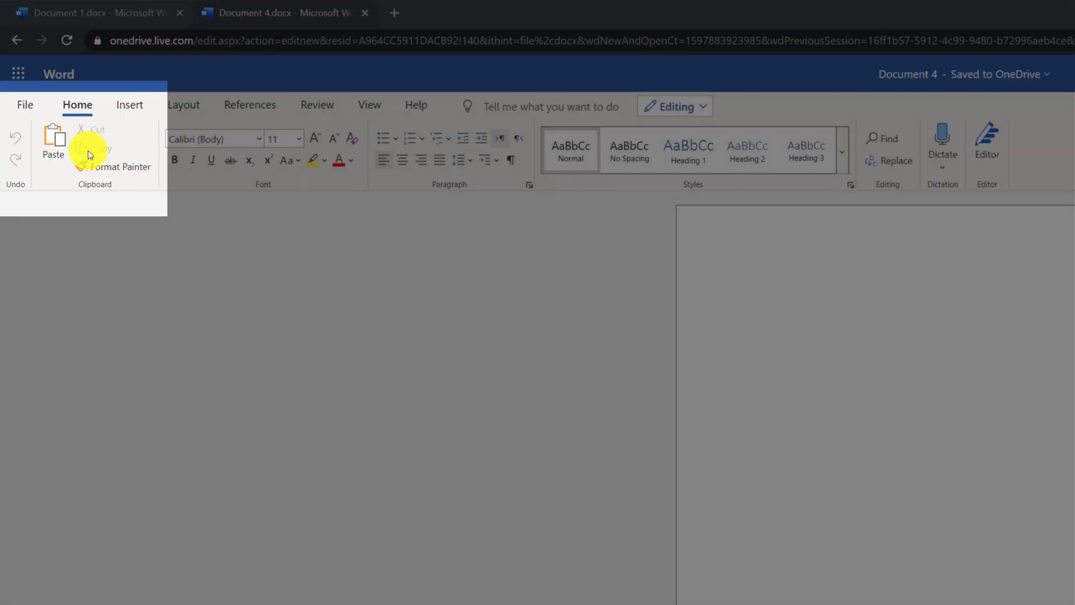
pyautogui.moveTo(103, 167)
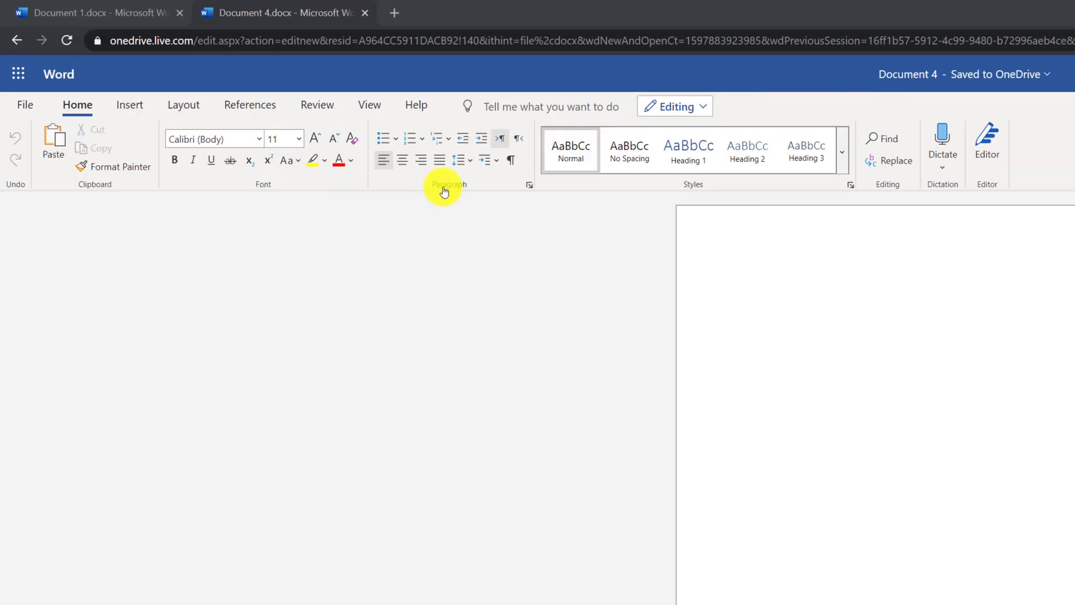
pyautogui.moveTo(831, 191)
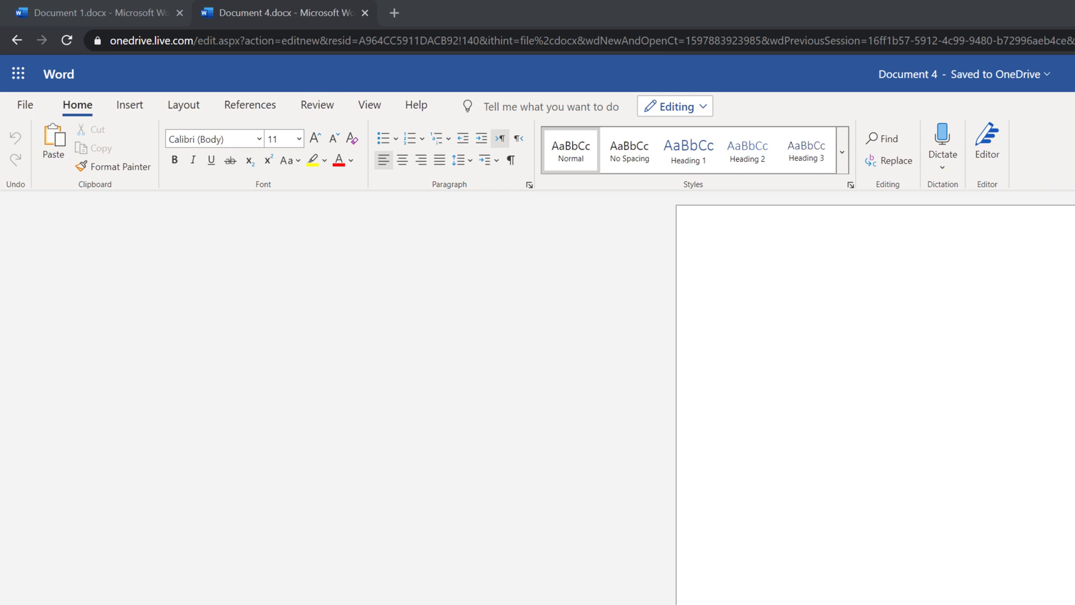
pyautogui.click(130, 105)
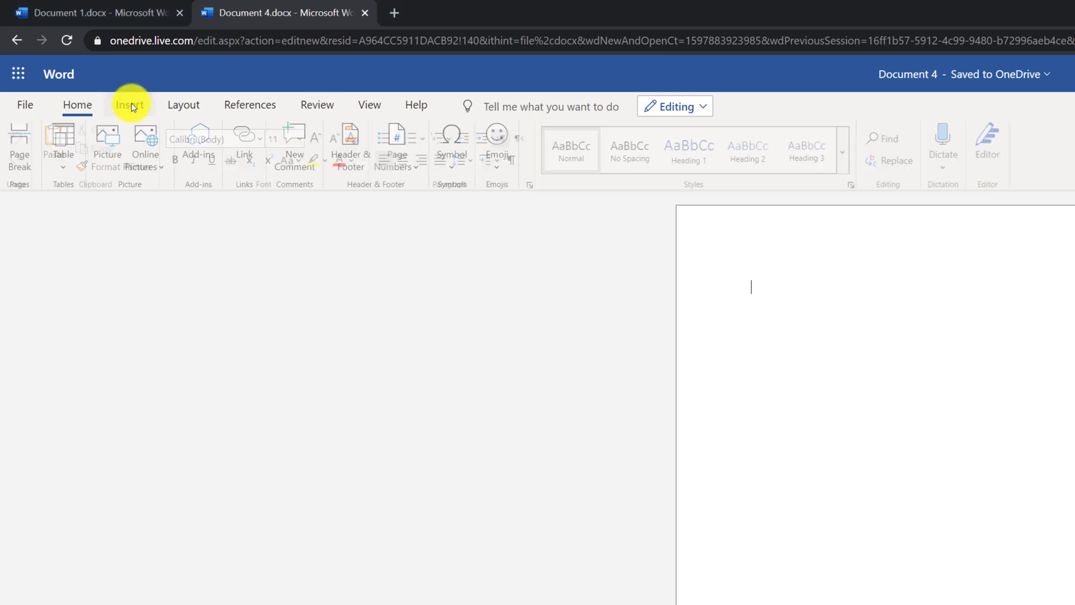
# - Style the article title as Heading 1 and make the first paragraph bold and italic
pyautogui.click(78, 106)
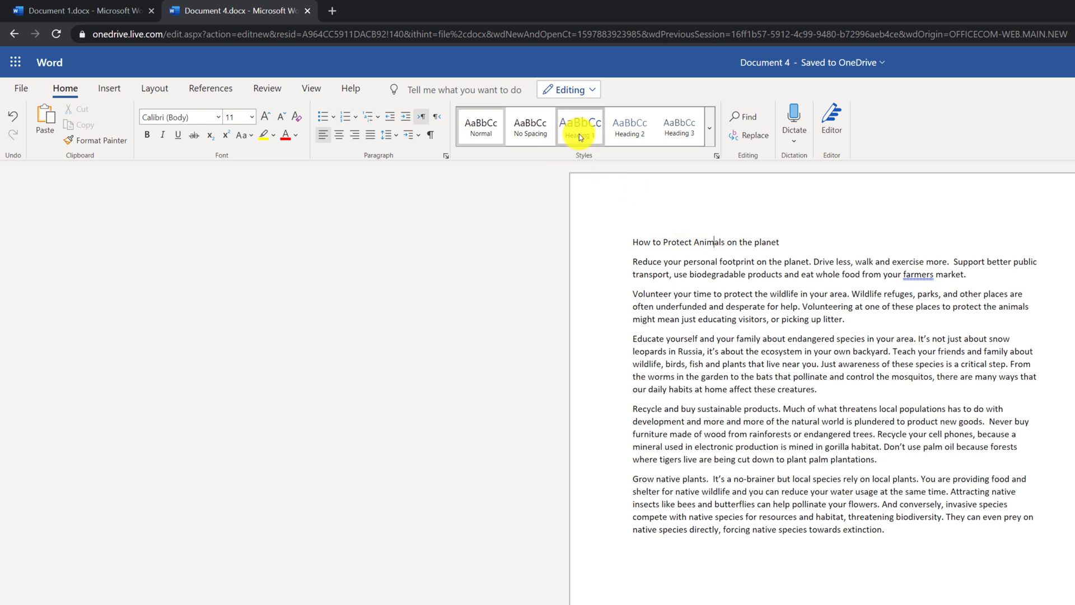
pyautogui.click(579, 126)
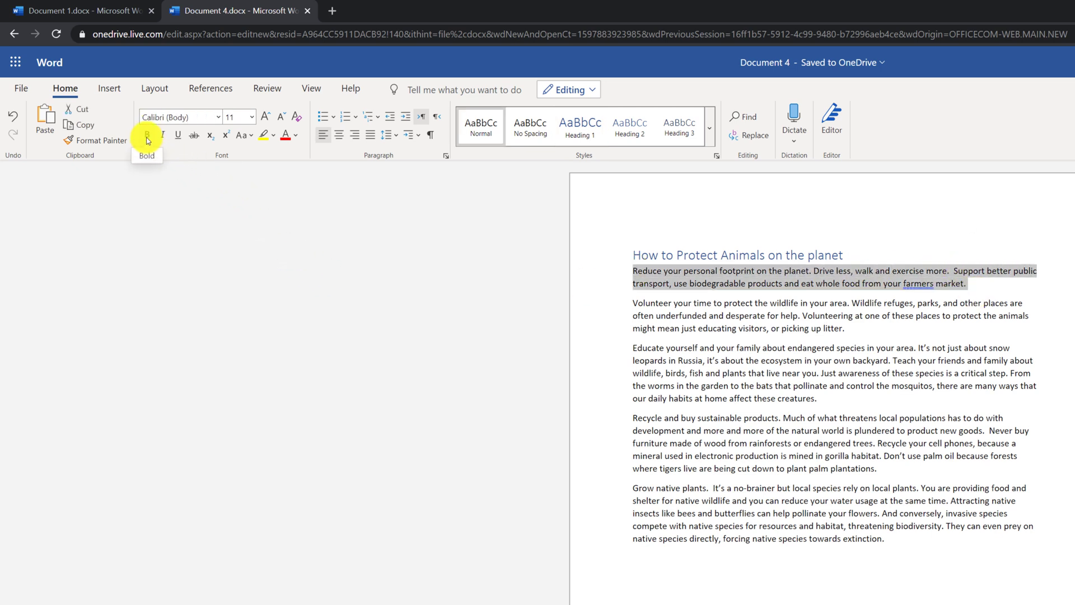
pyautogui.click(146, 135)
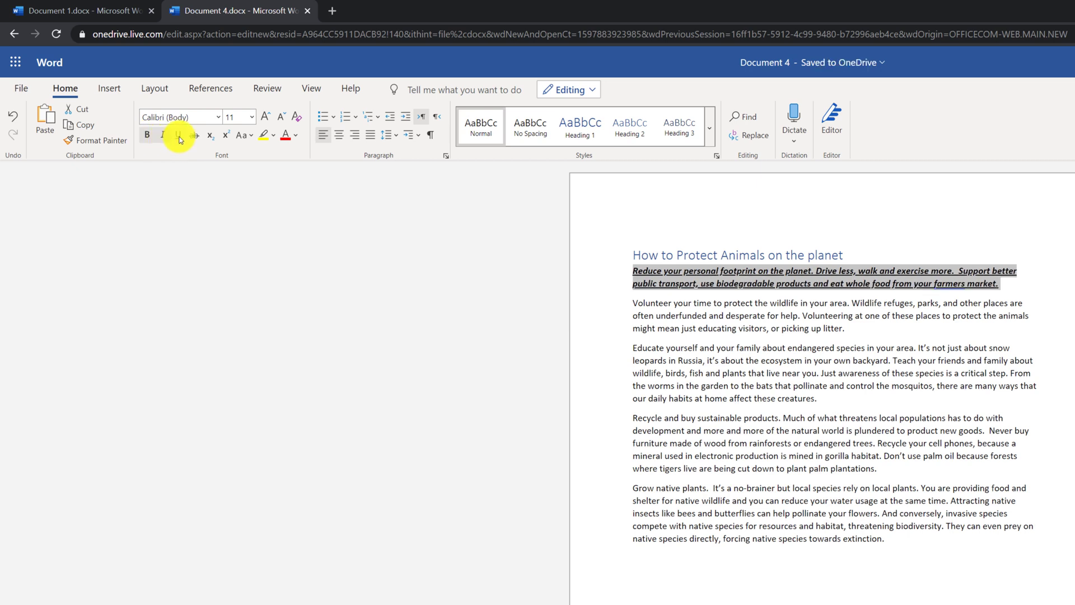
pyautogui.click(162, 134)
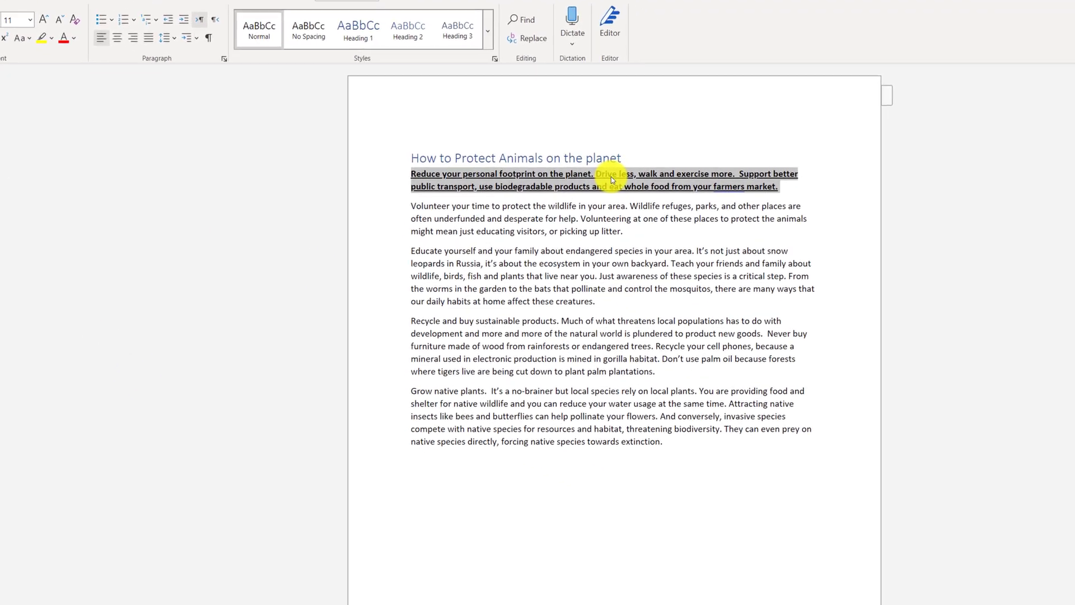
# - Clear the first paragraph's bold formatting and copy the third paragraph
pyautogui.rightClick(611, 181)
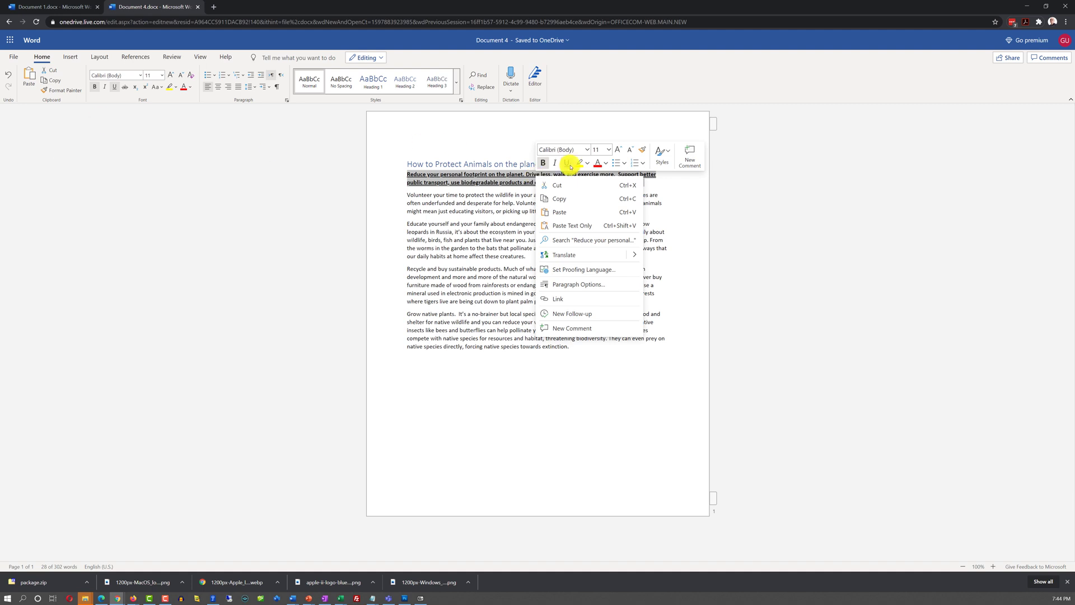
pyautogui.click(380, 254)
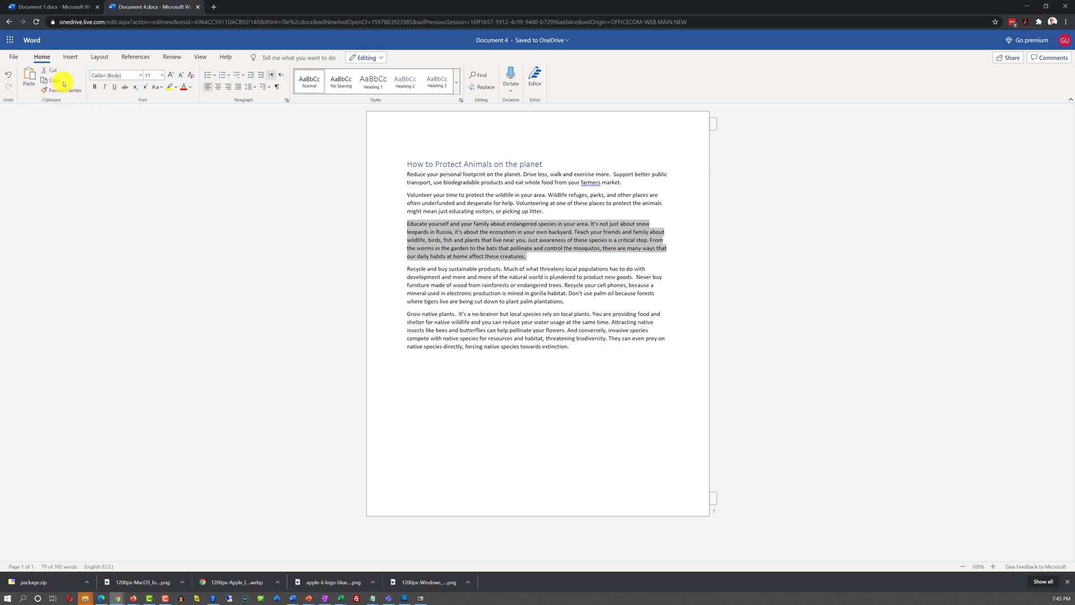
pyautogui.click(632, 300)
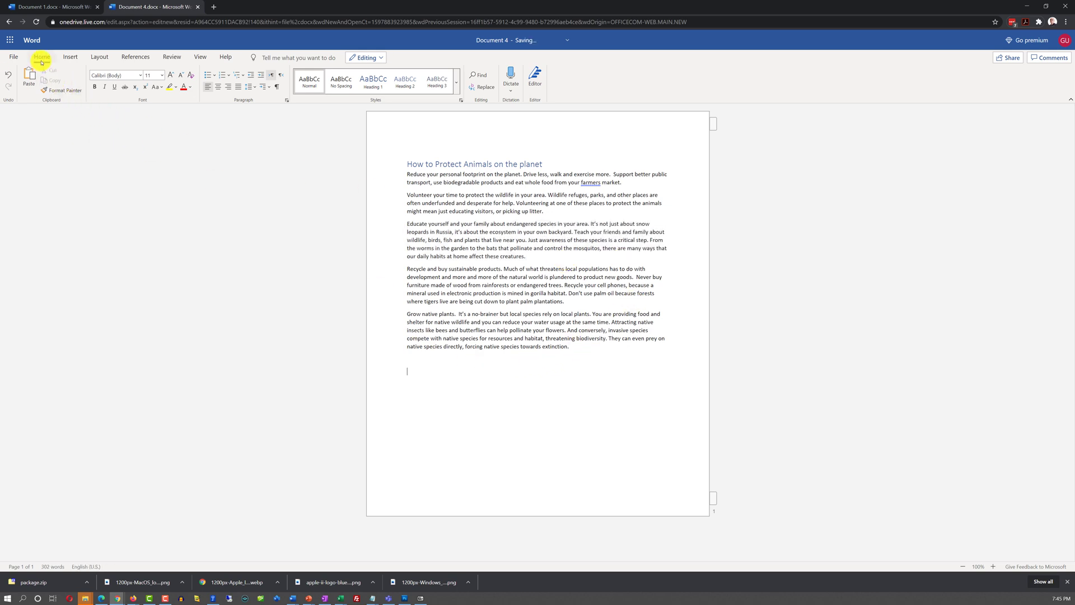
# - Attempt to paste, then install the Office Enable Copy and Paste extension in Chrome
pyautogui.click(29, 75)
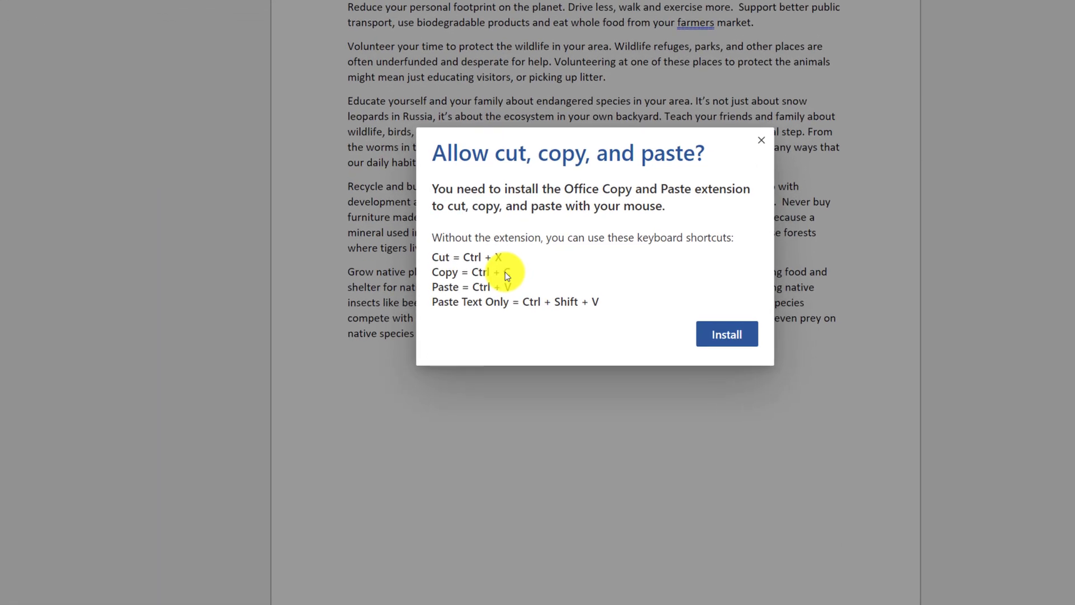
pyautogui.moveTo(604, 307)
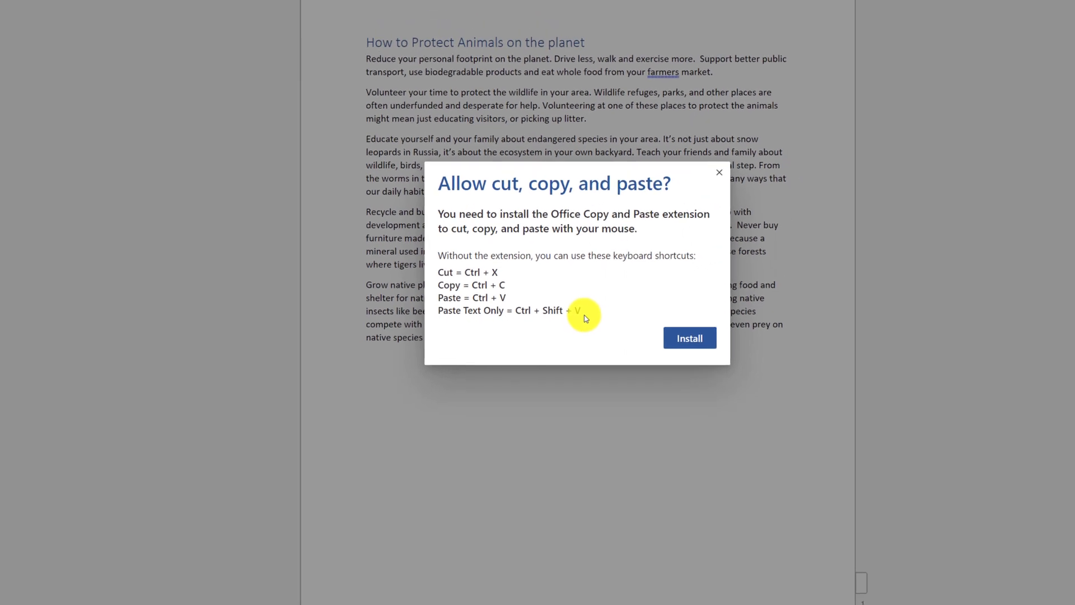
pyautogui.click(689, 339)
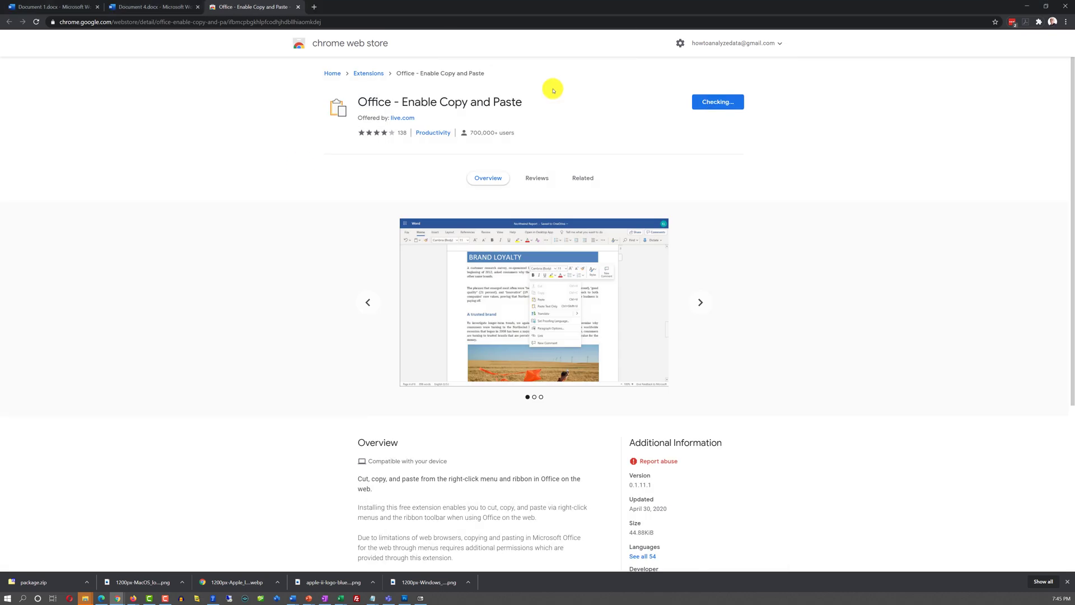
pyautogui.click(152, 7)
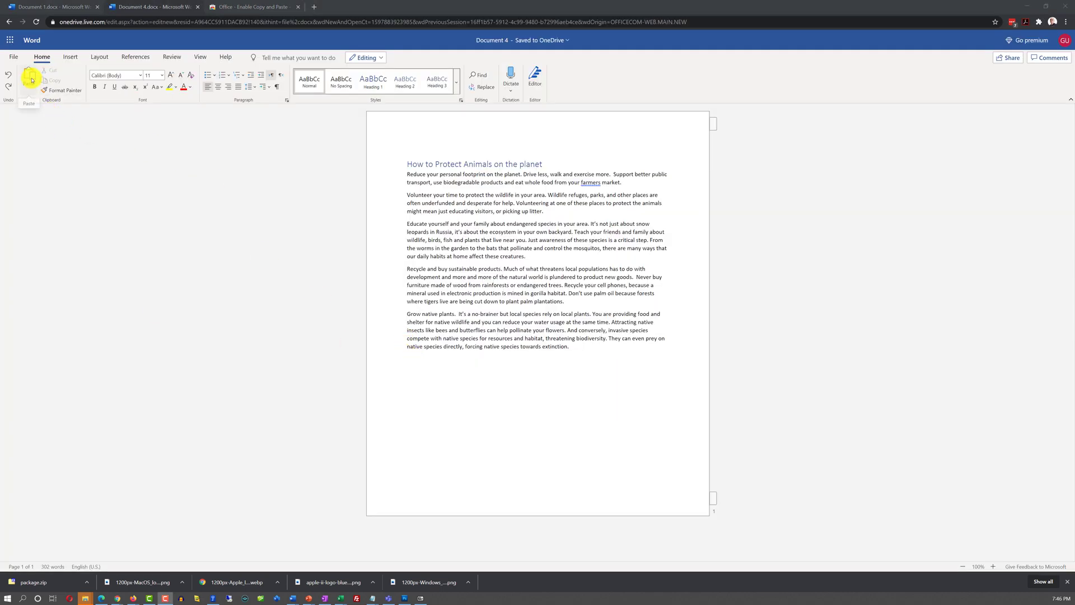
# - Paste the 'educating your family' paragraph again at the end of the document
pyautogui.click(29, 77)
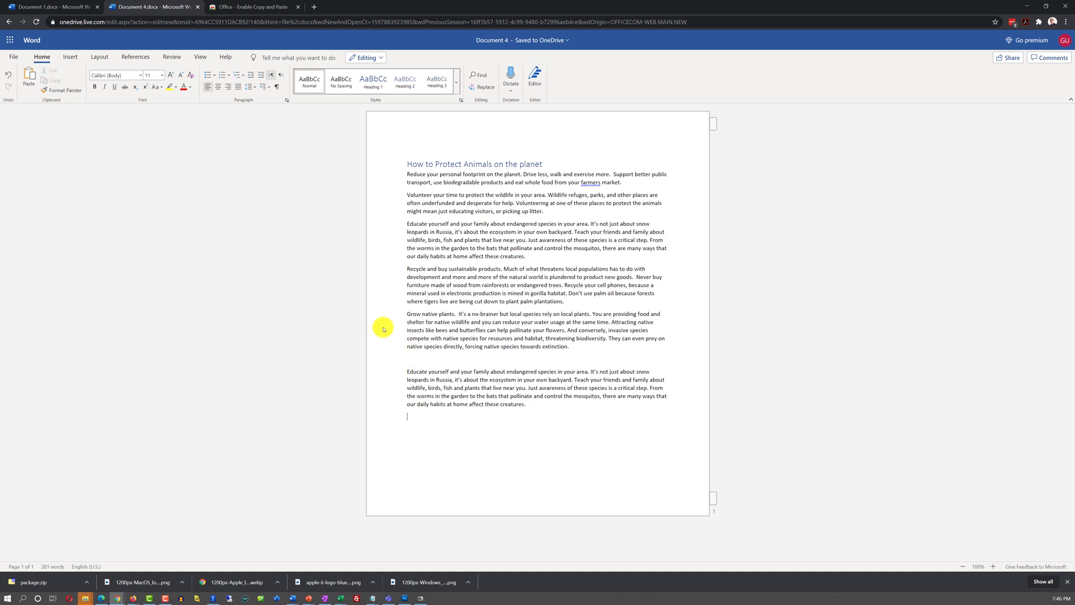
pyautogui.moveTo(413, 340)
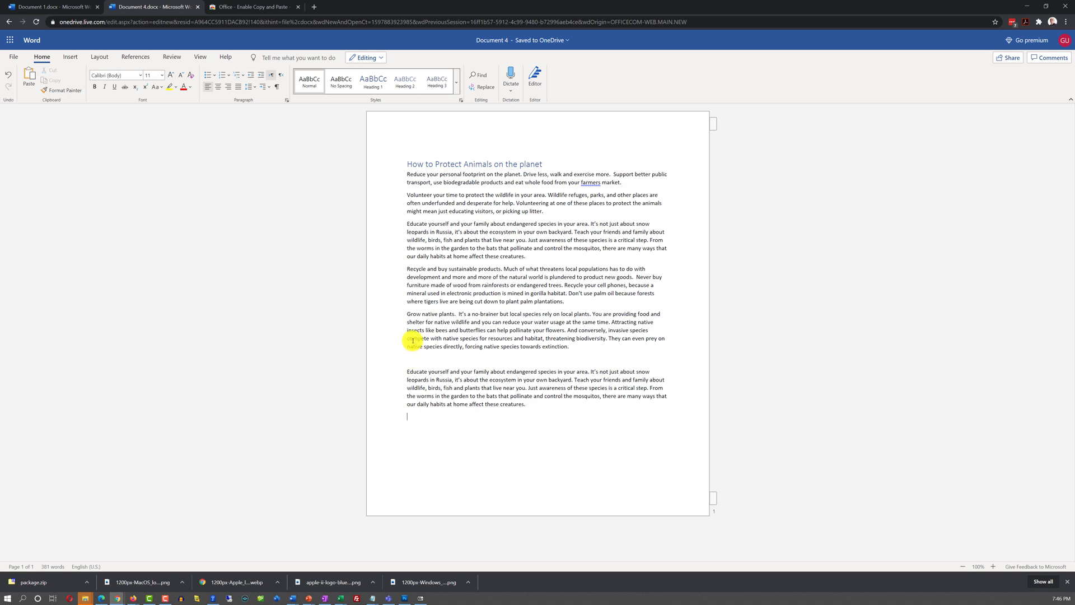
pyautogui.moveTo(707, 134)
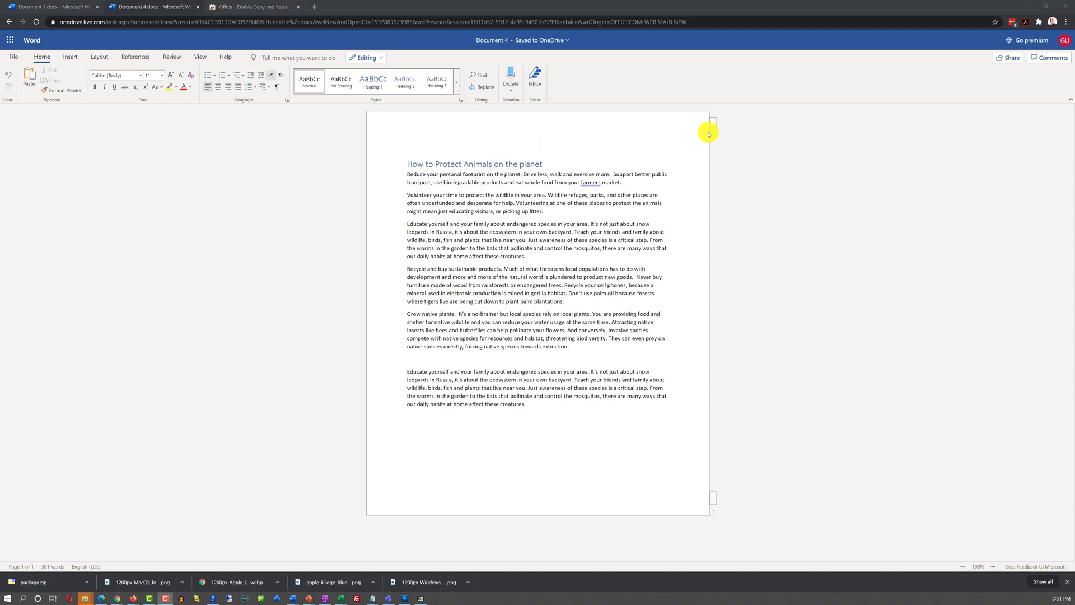
pyautogui.moveTo(722, 128)
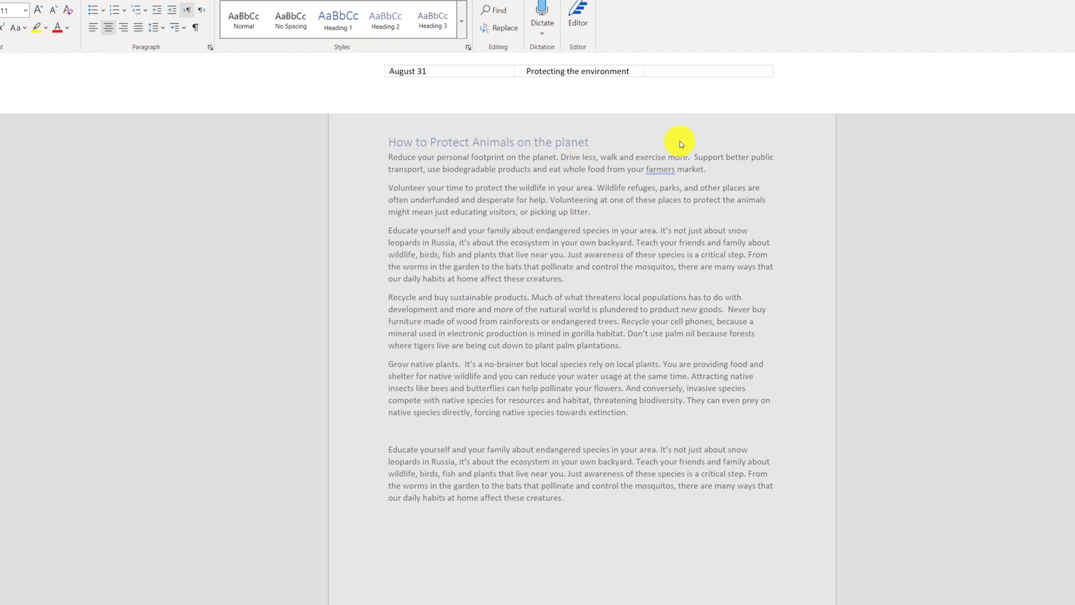
pyautogui.moveTo(719, 136)
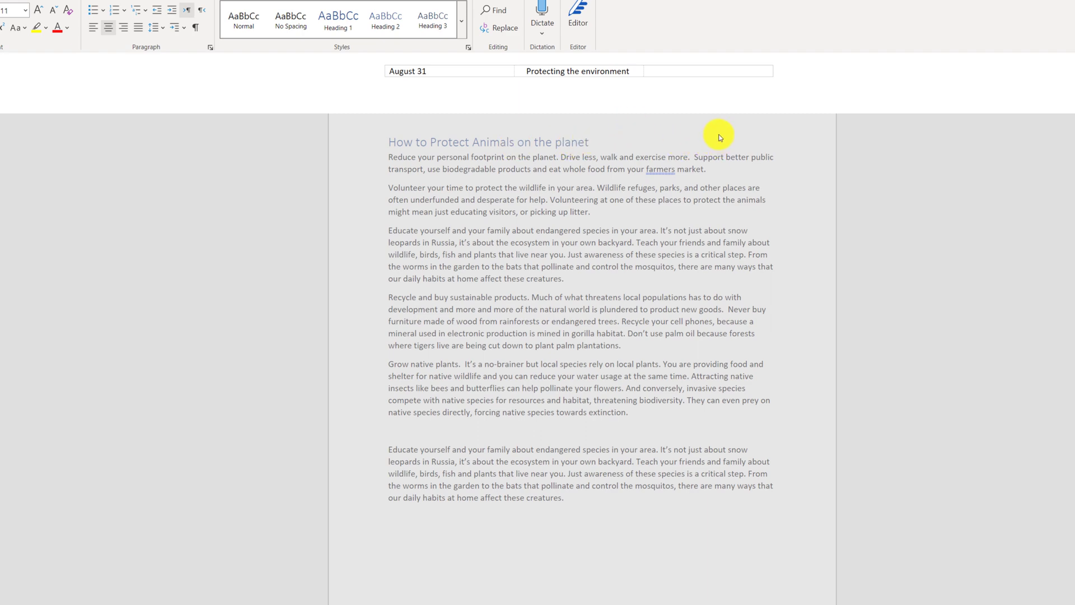
# - Review the 'August 31 / Protecting the environment' header and open the footer for editing
pyautogui.scroll(3)
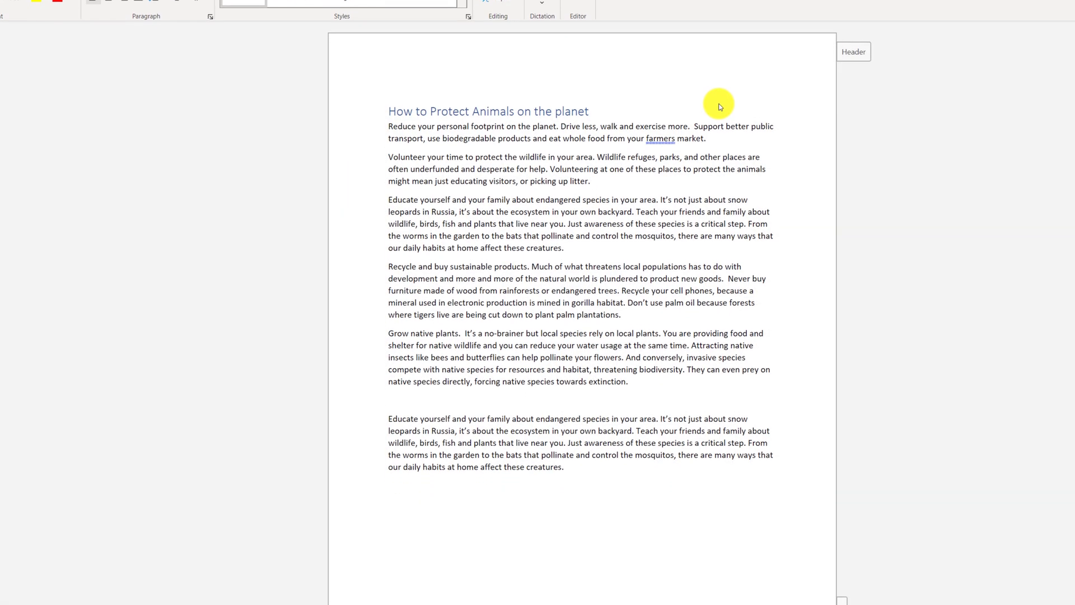
pyautogui.scroll(-3)
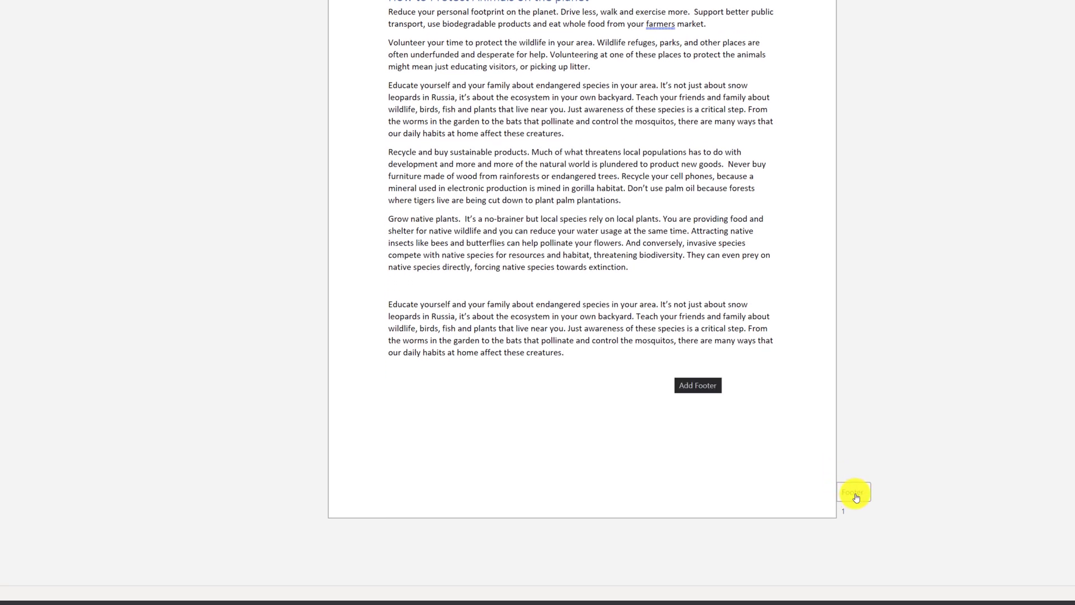
pyautogui.click(696, 384)
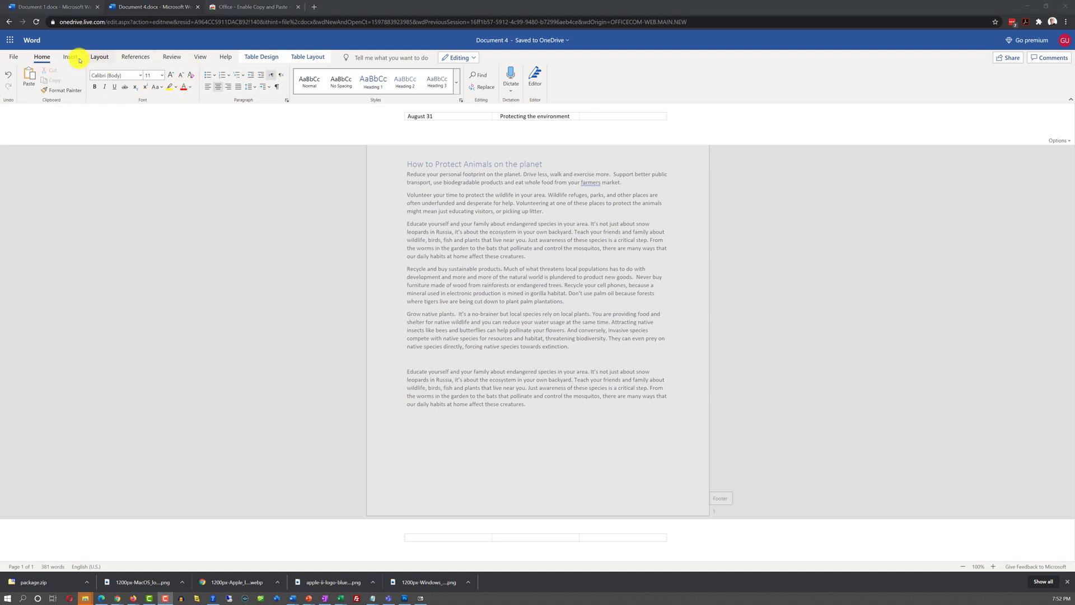
# - Insert a page number at the bottom centre of the footer
pyautogui.click(70, 56)
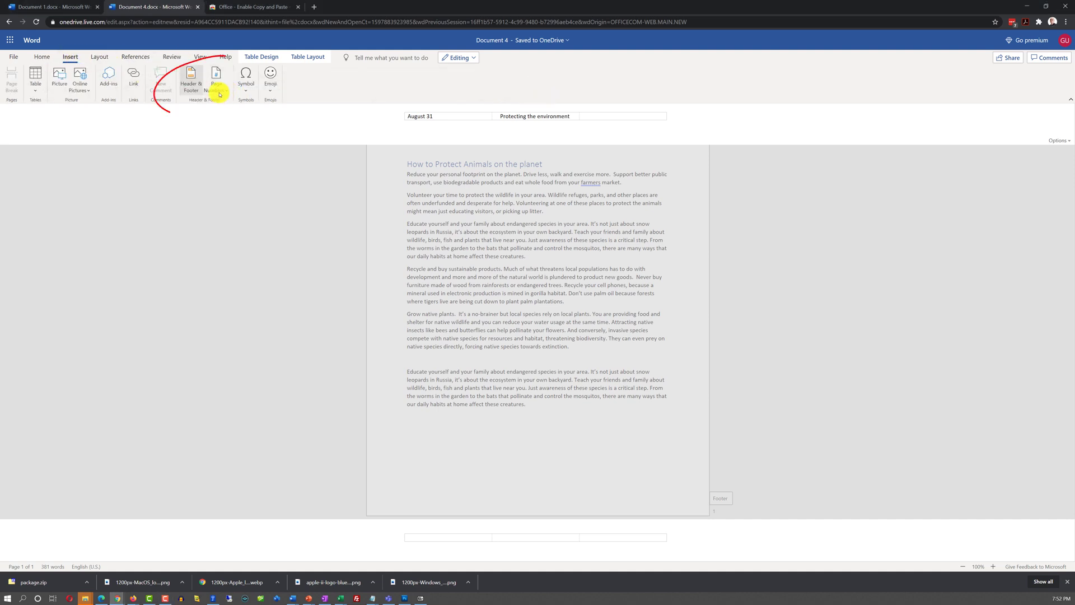
pyautogui.click(217, 77)
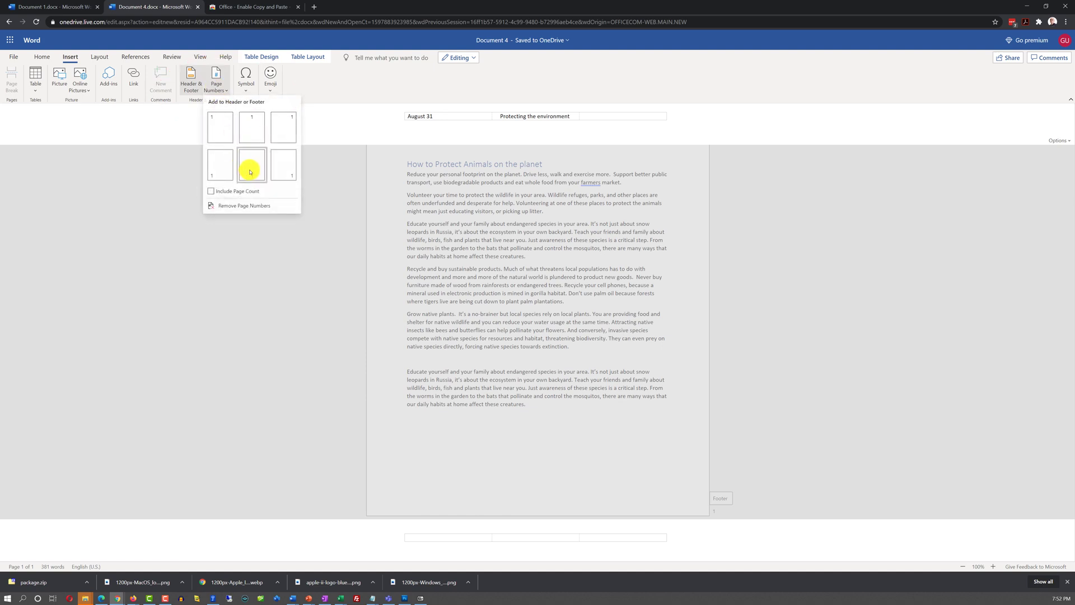
pyautogui.click(251, 167)
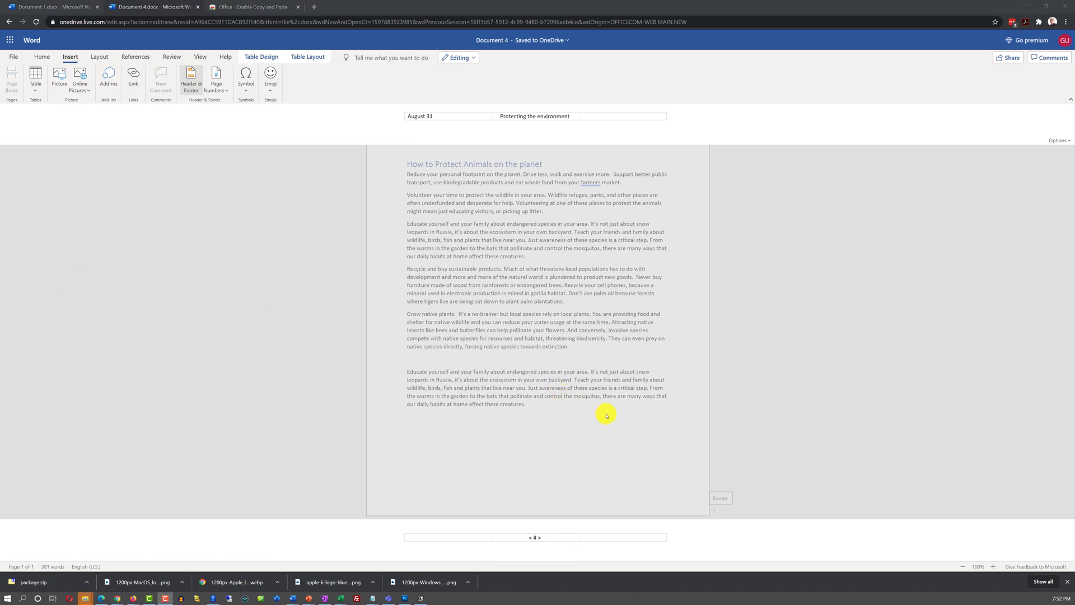
pyautogui.moveTo(605, 434)
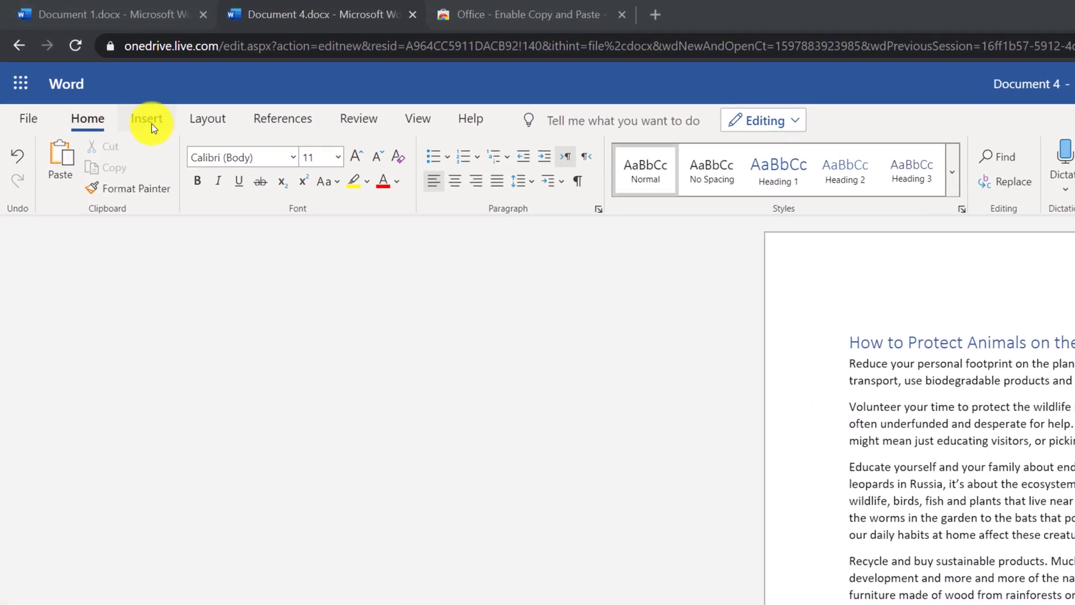
# - Insert a 6x6 table and paste the Emma/Olivia Monday–Friday employee amounts into it
pyautogui.click(147, 118)
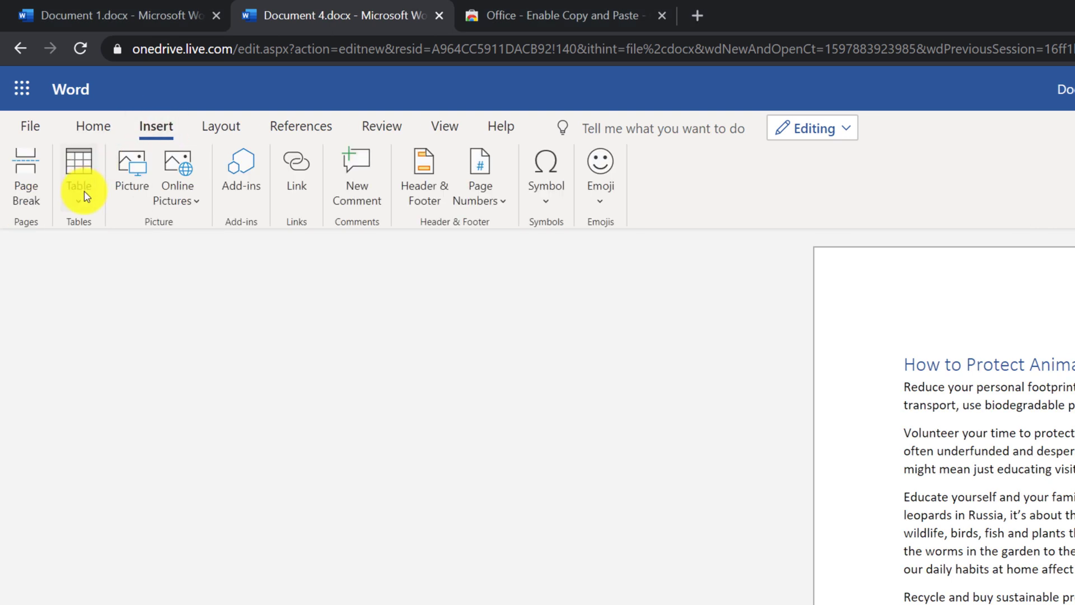
pyautogui.click(78, 175)
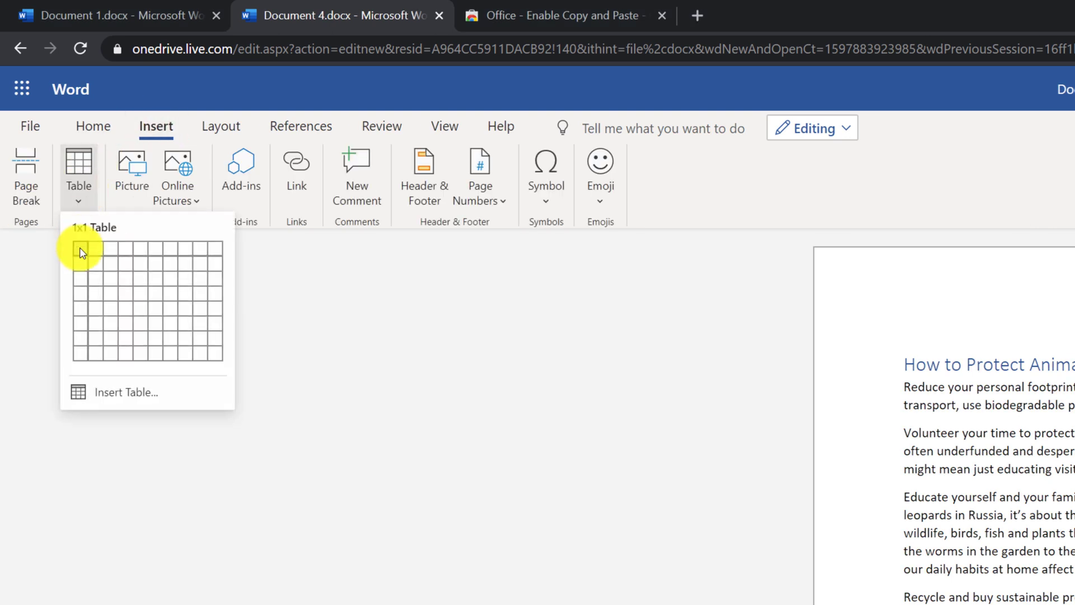
pyautogui.moveTo(154, 313)
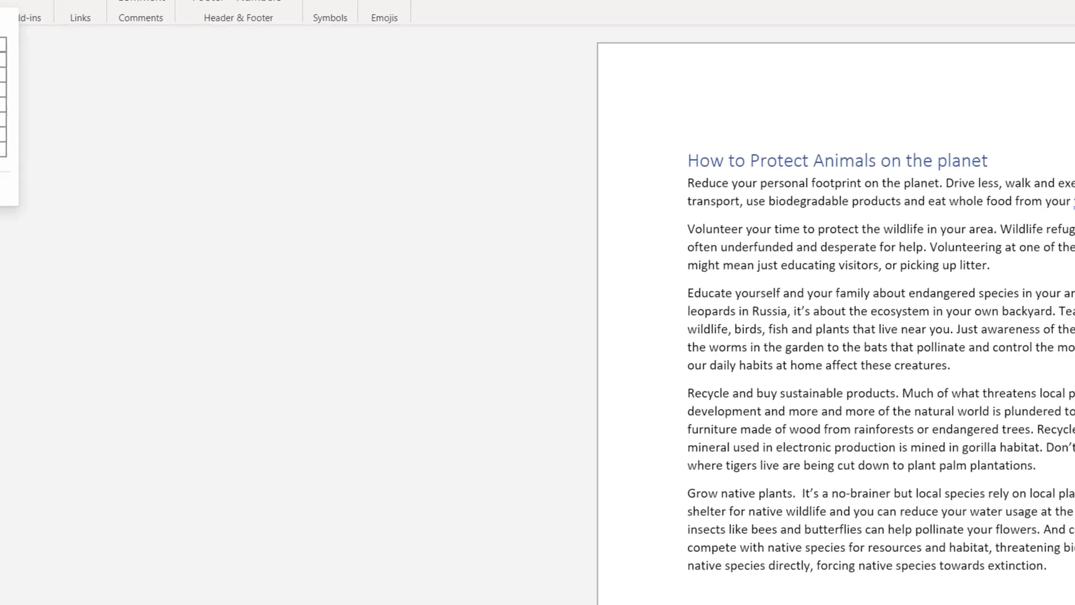
pyautogui.scroll(-3)
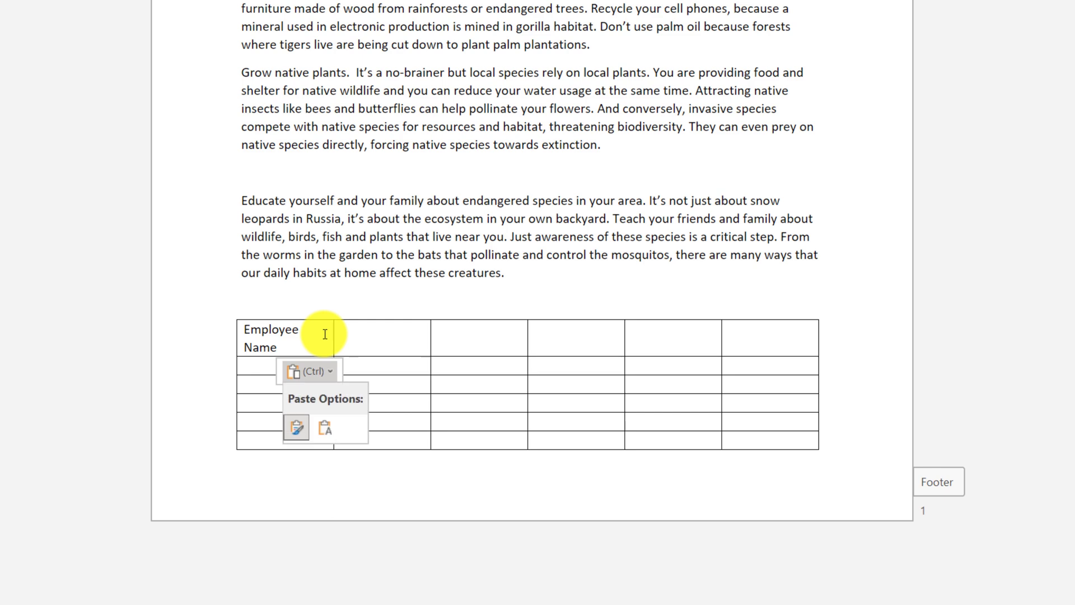
pyautogui.click(295, 427)
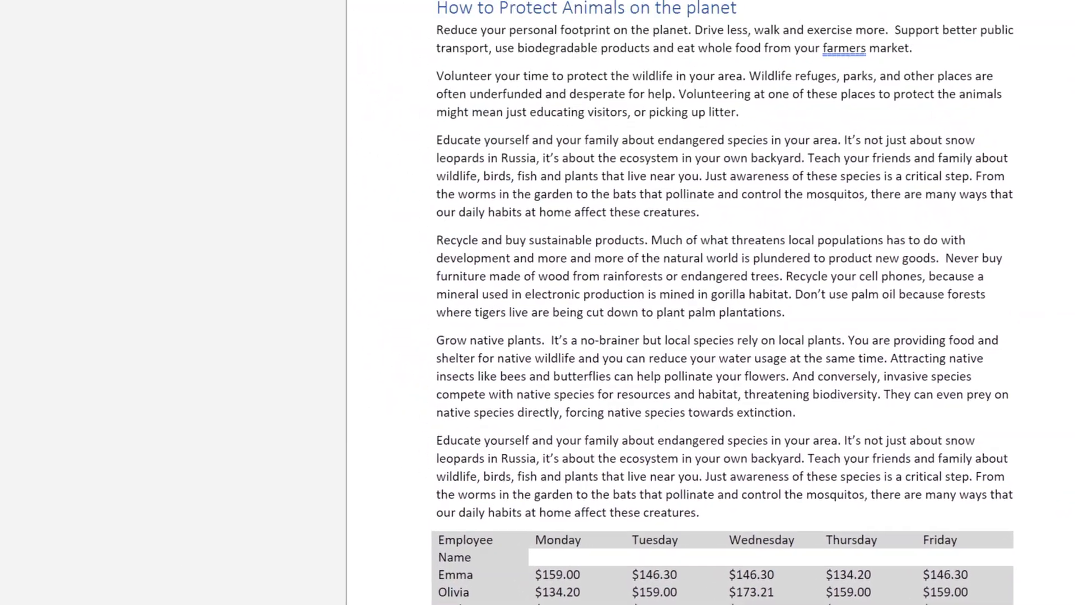
# - Apply a blue-header banded table style with an italic first column to the employee pay table
pyautogui.click(325, 59)
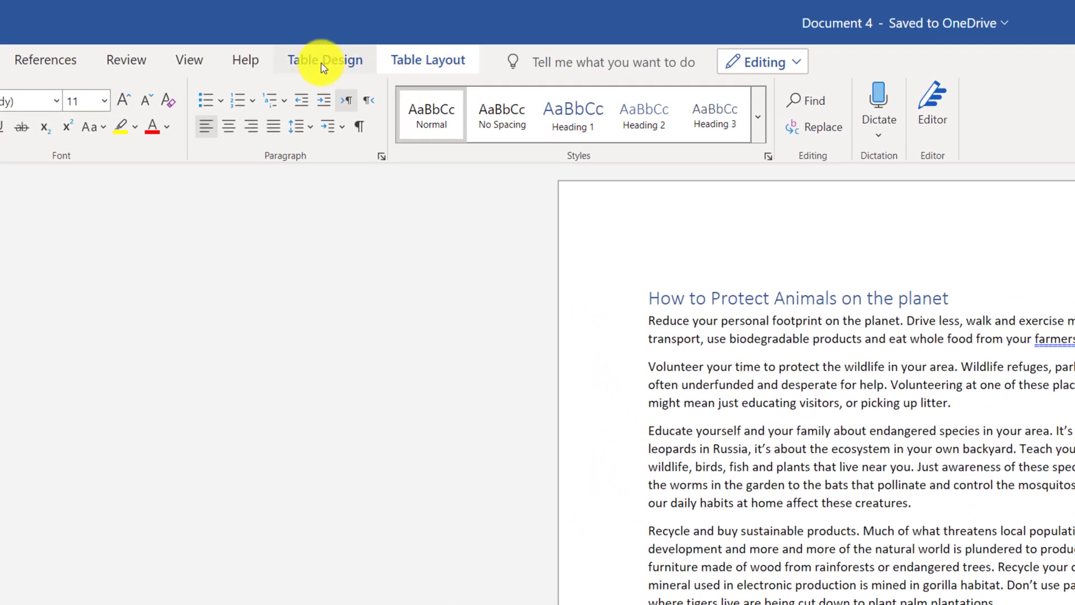
pyautogui.click(323, 59)
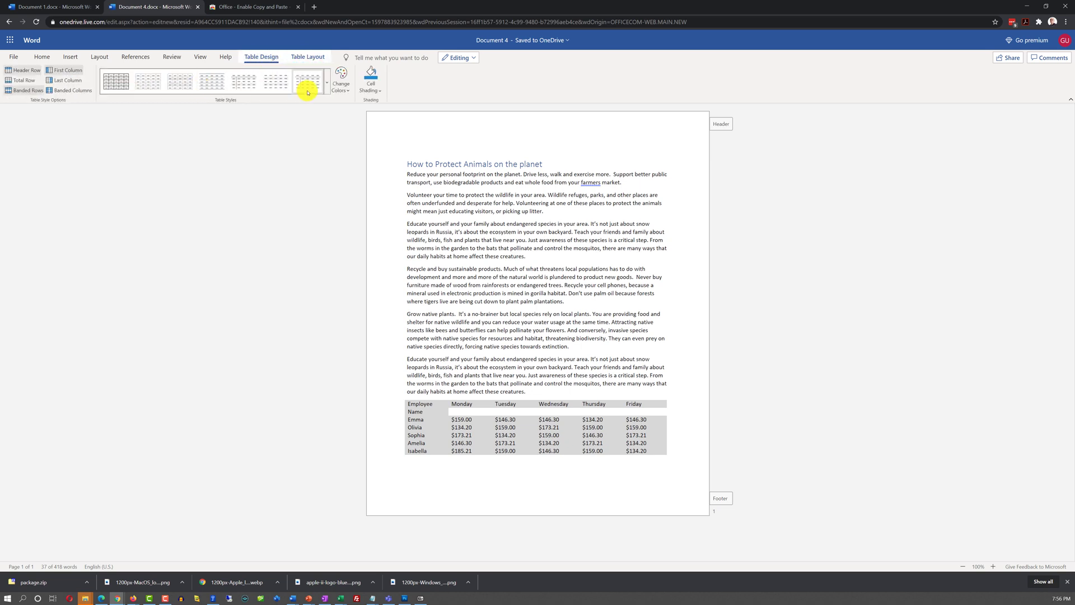
pyautogui.click(307, 81)
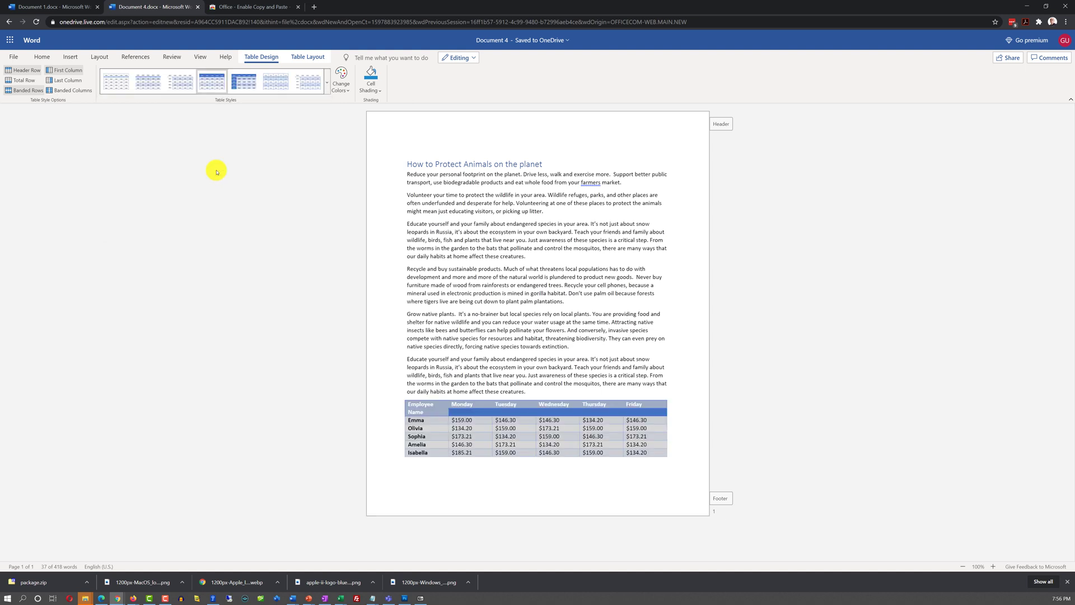
pyautogui.click(274, 81)
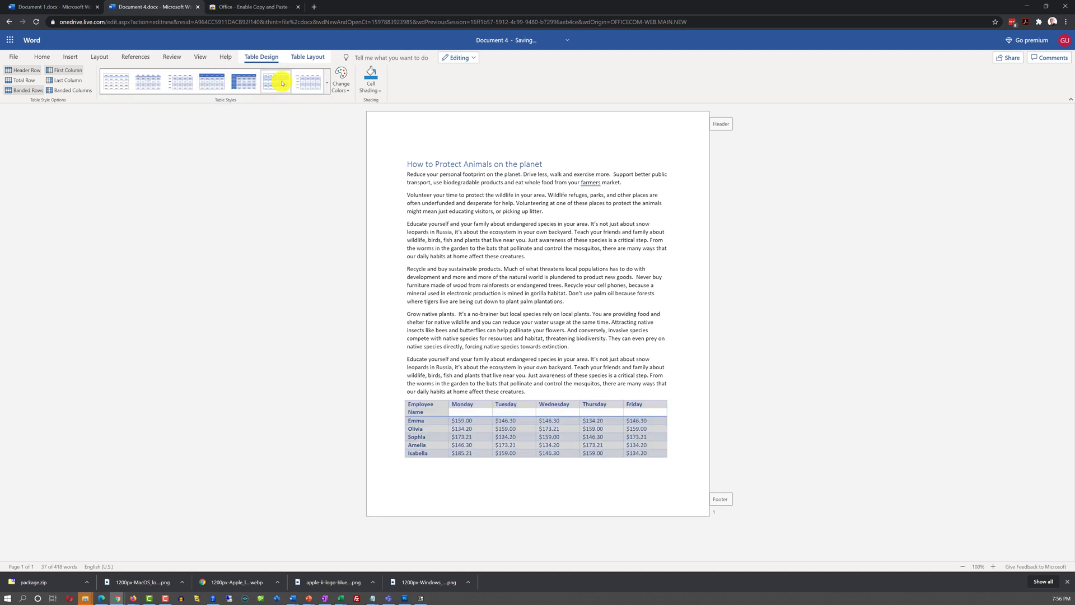
pyautogui.click(308, 81)
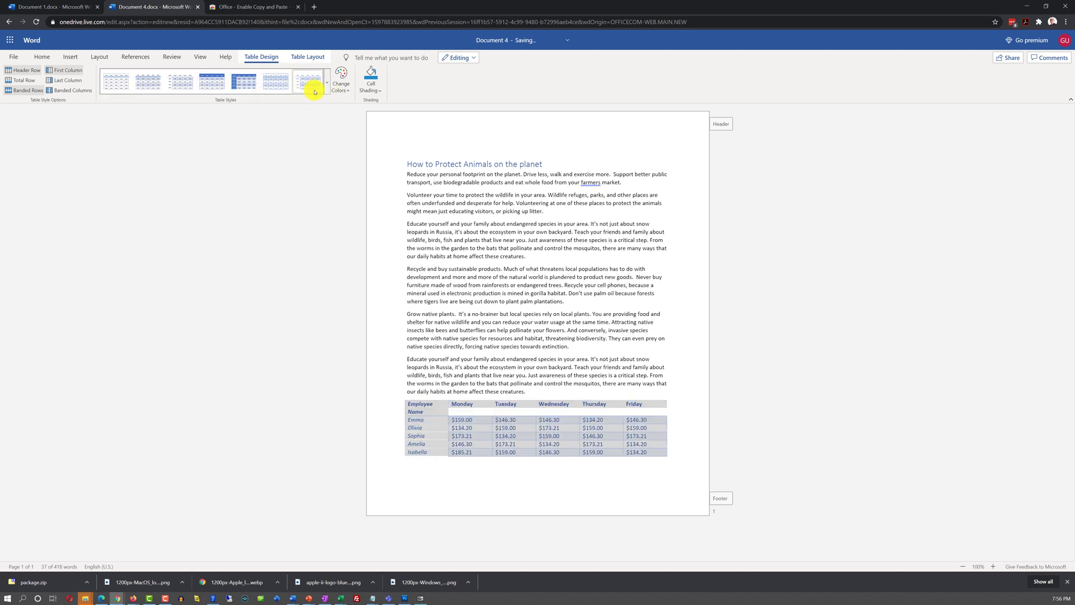
# - Browse the full table style gallery and switch to the table's layout options
pyautogui.click(313, 82)
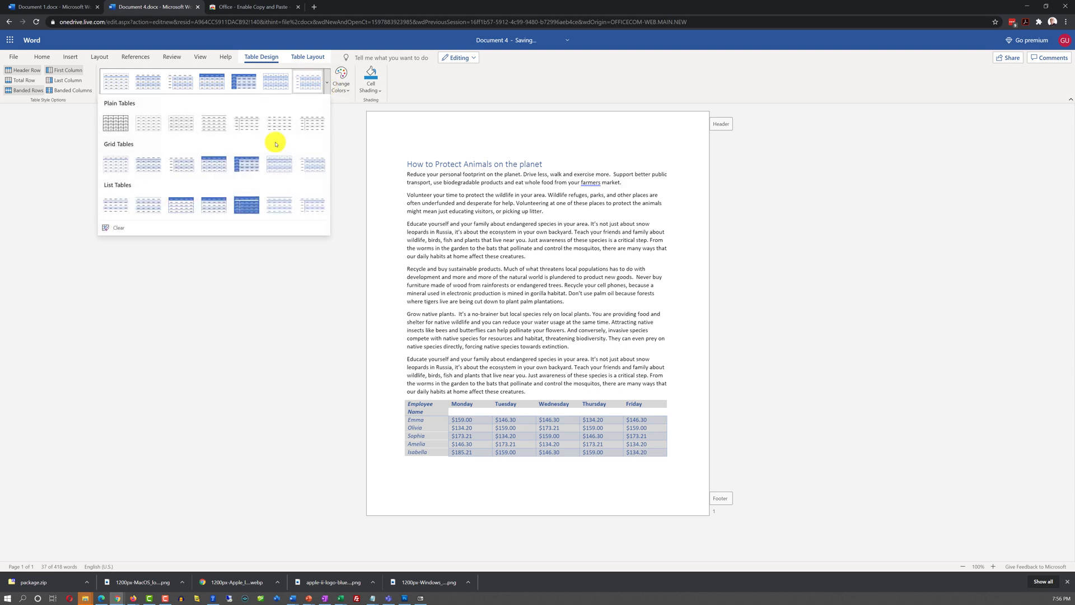
pyautogui.click(307, 57)
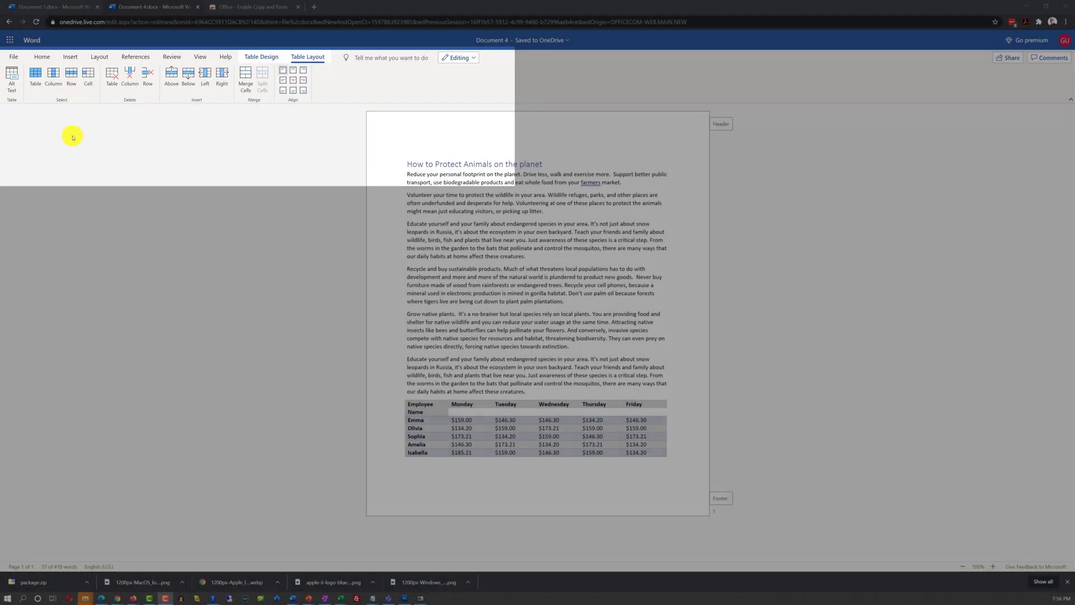
pyautogui.moveTo(59, 103)
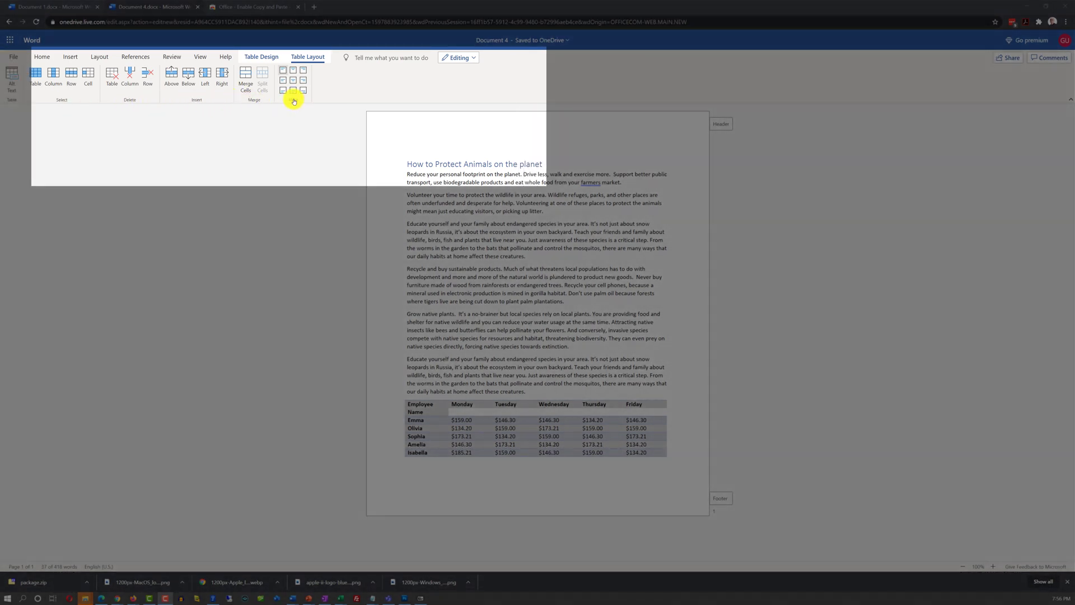
# - Place the insertion point after the third paragraph and start inserting an online picture
pyautogui.click(42, 57)
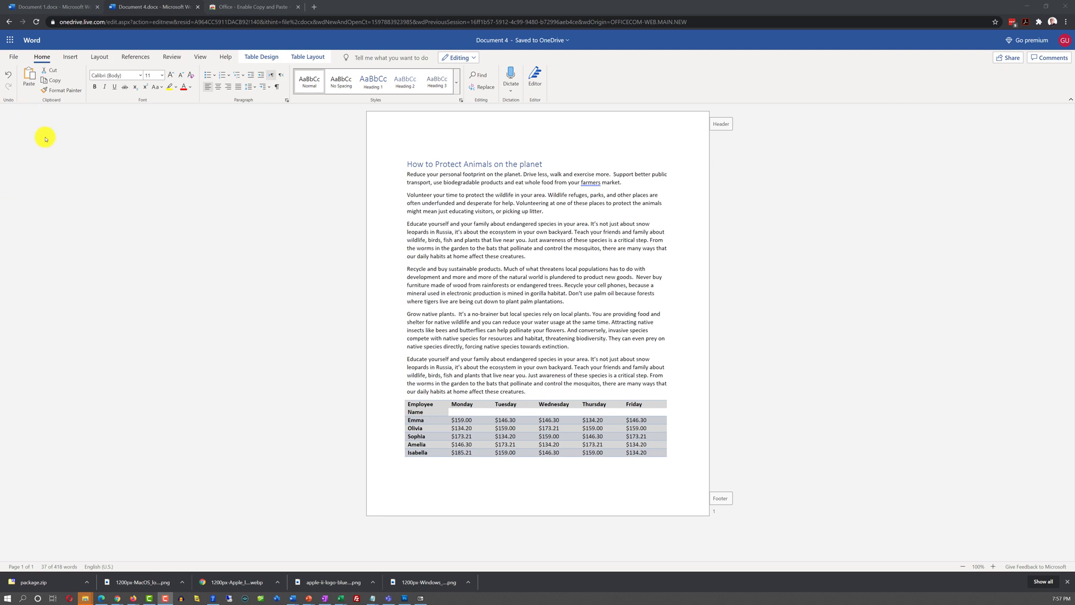
pyautogui.moveTo(69, 57)
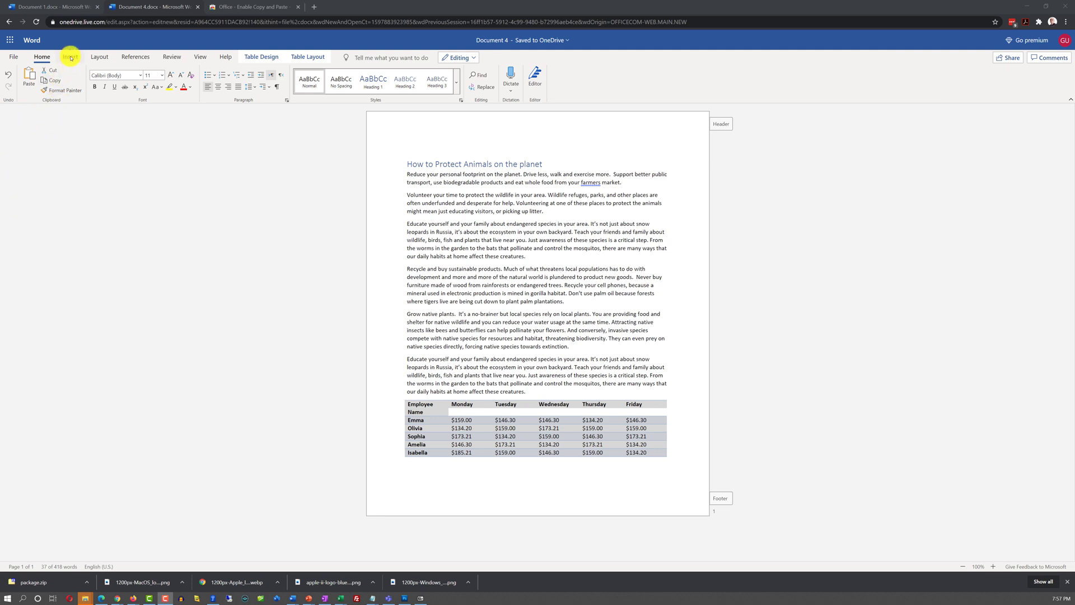
pyautogui.click(530, 259)
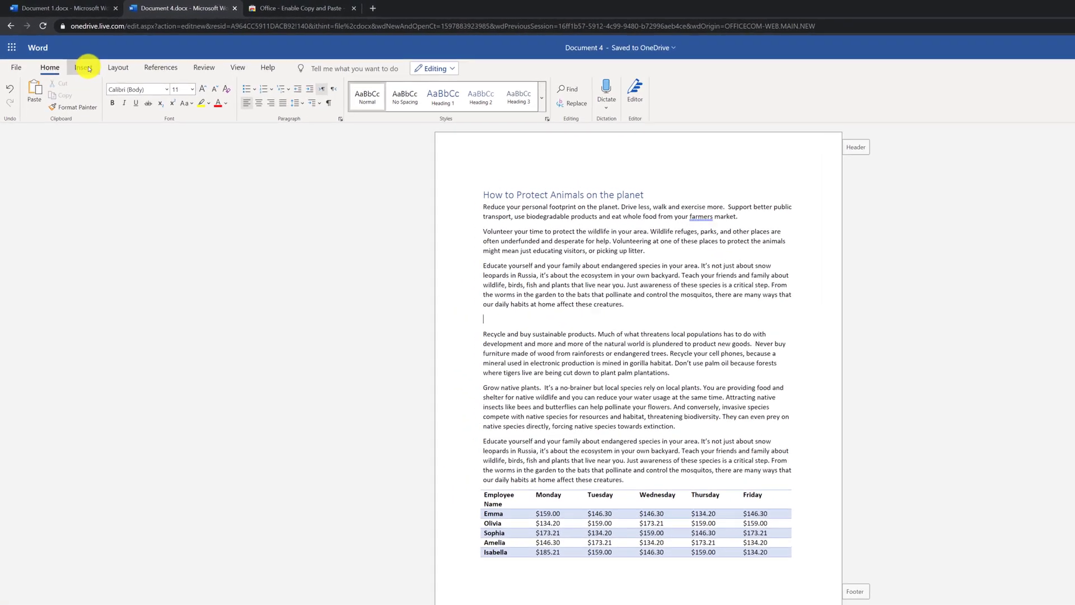
pyautogui.click(83, 67)
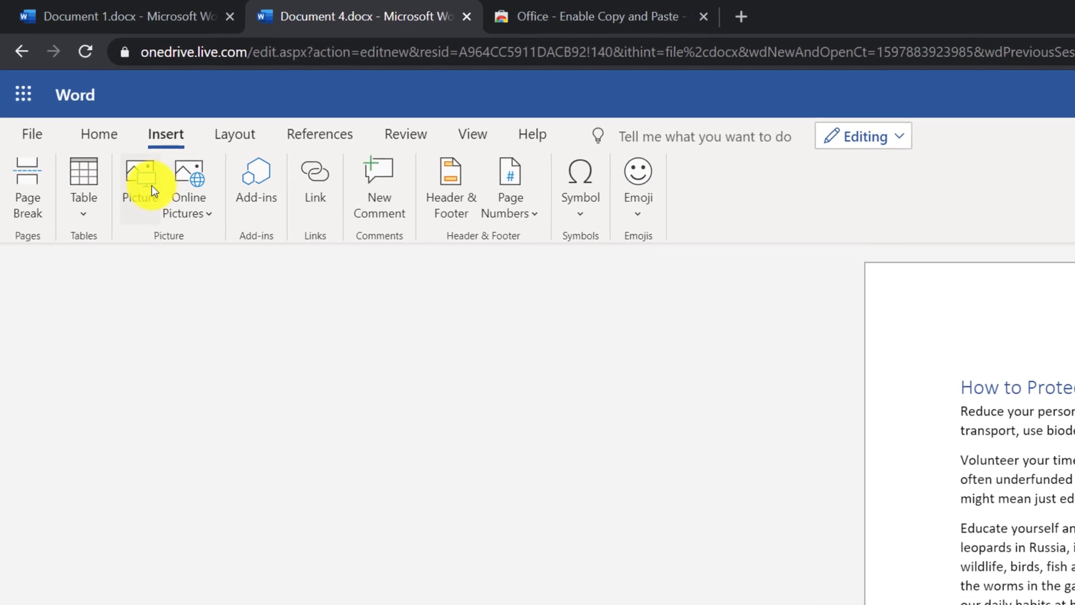
pyautogui.moveTo(144, 199)
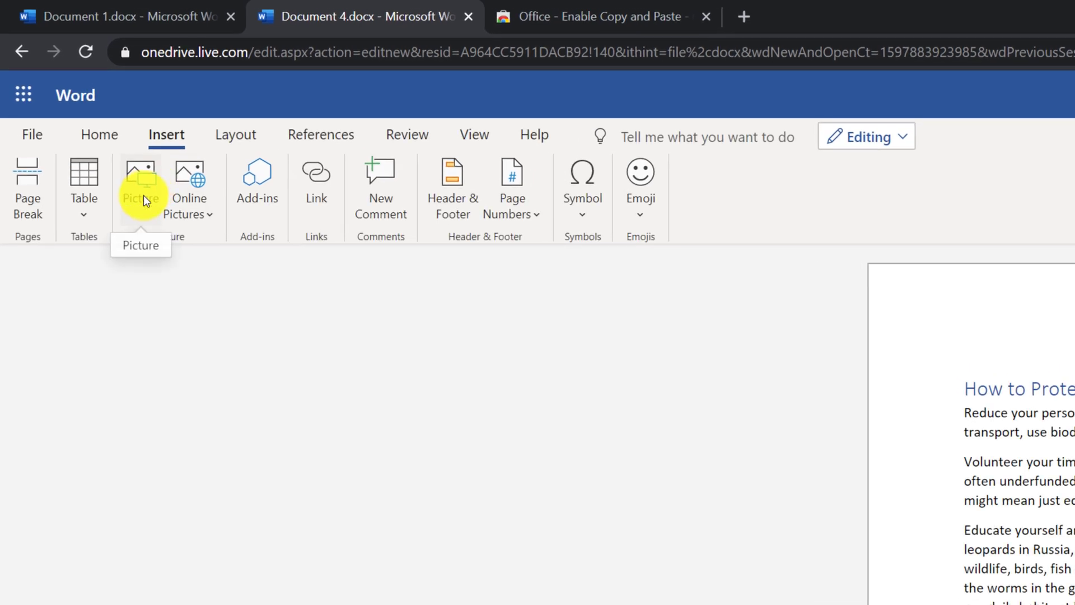
pyautogui.moveTo(200, 221)
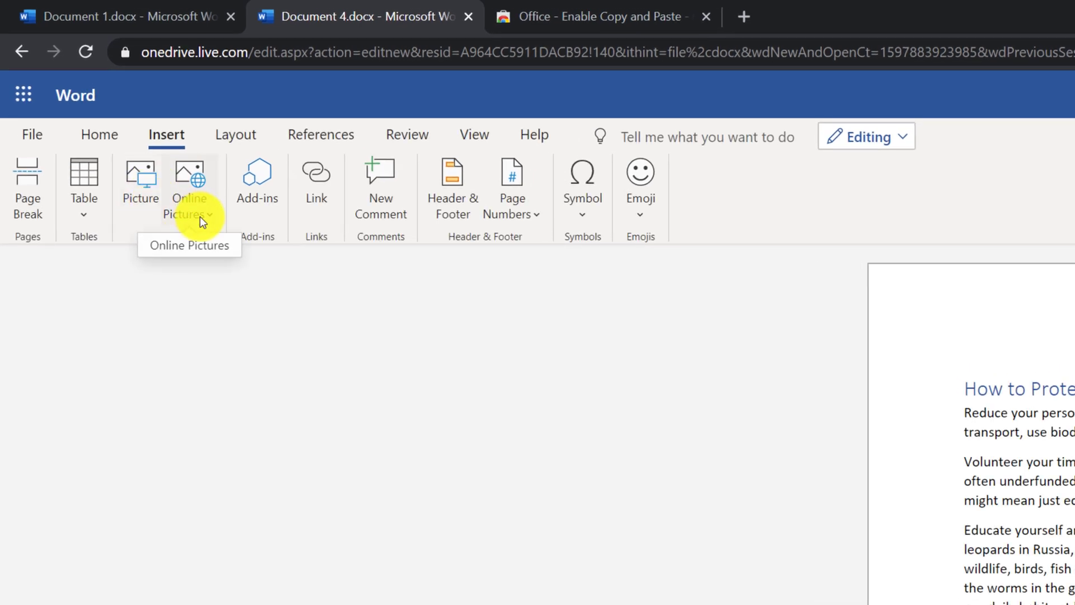
pyautogui.click(190, 189)
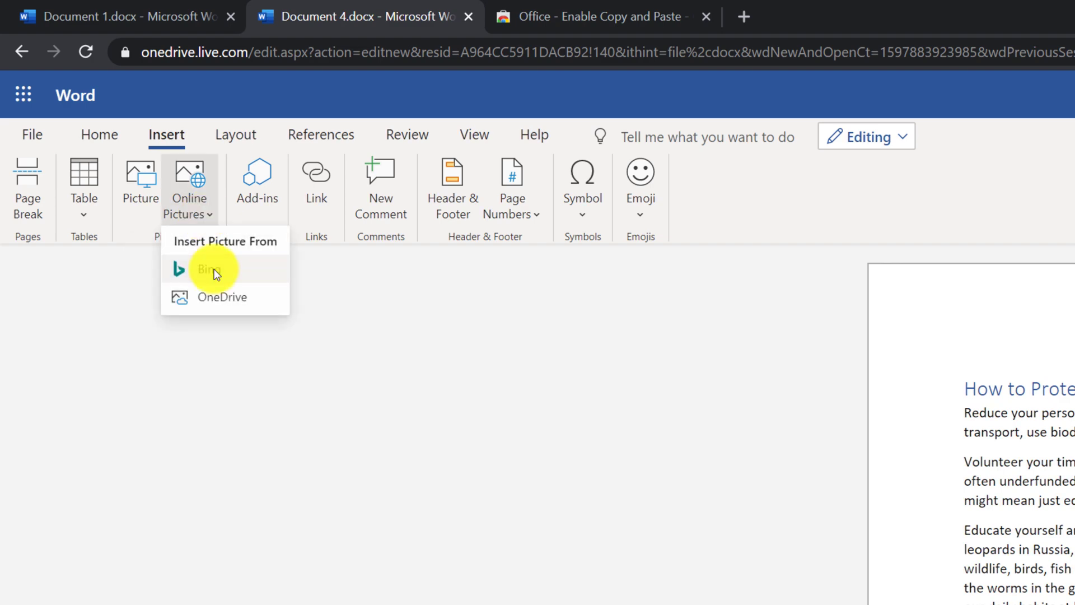
# - Insert the cartoon airplane from the Bing Airplane picture category
pyautogui.click(209, 269)
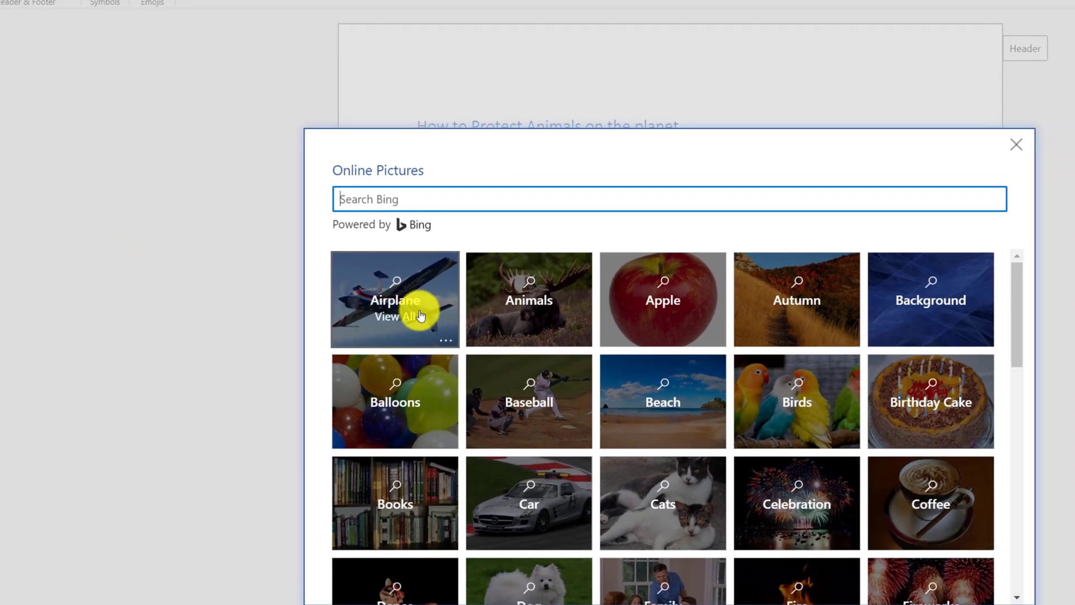
pyautogui.click(394, 300)
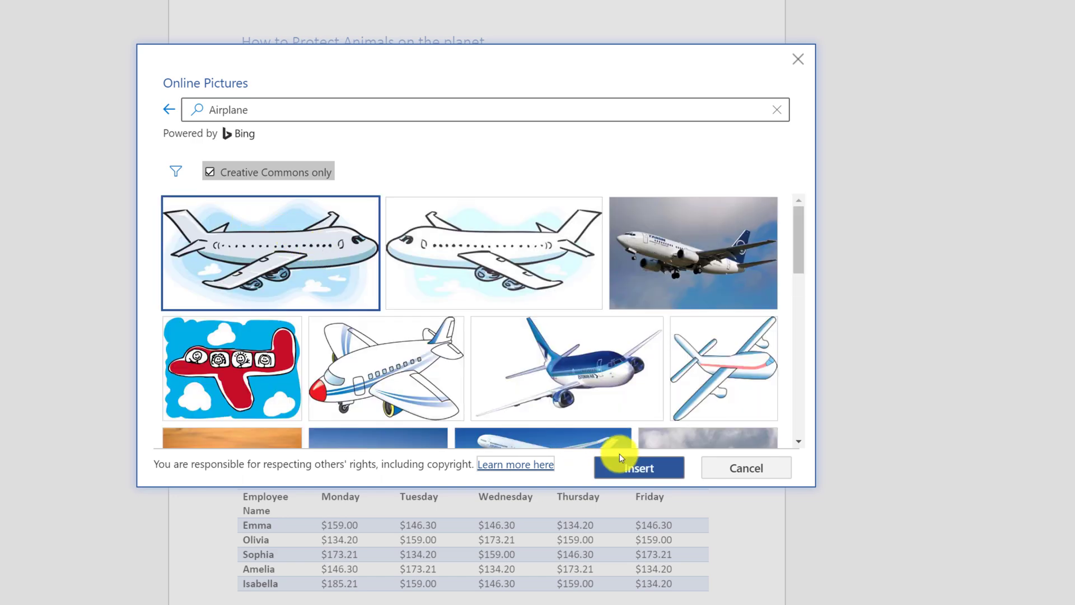
pyautogui.click(637, 468)
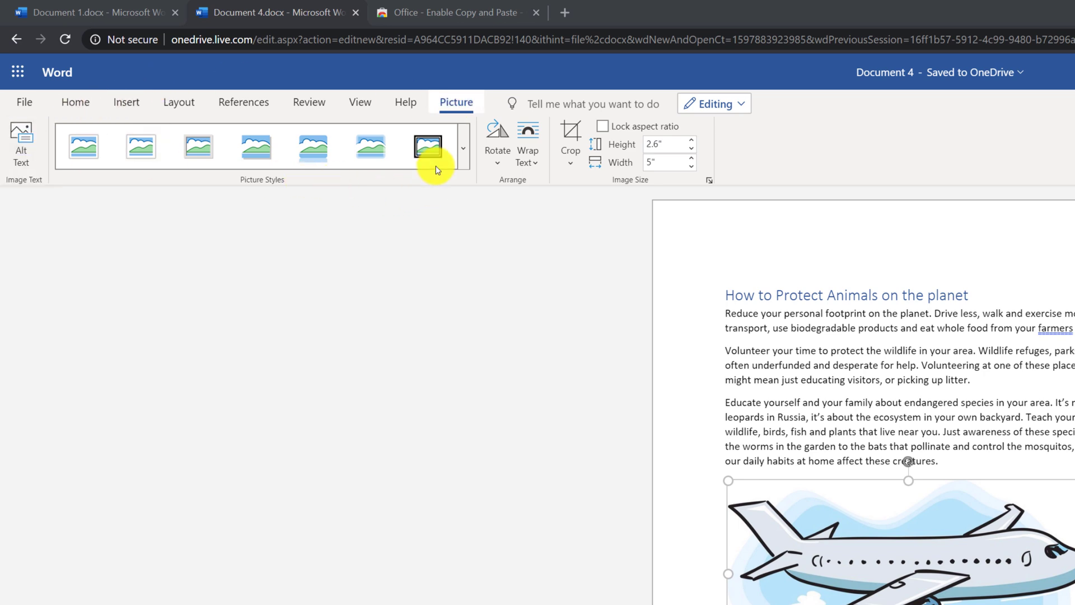
pyautogui.click(463, 149)
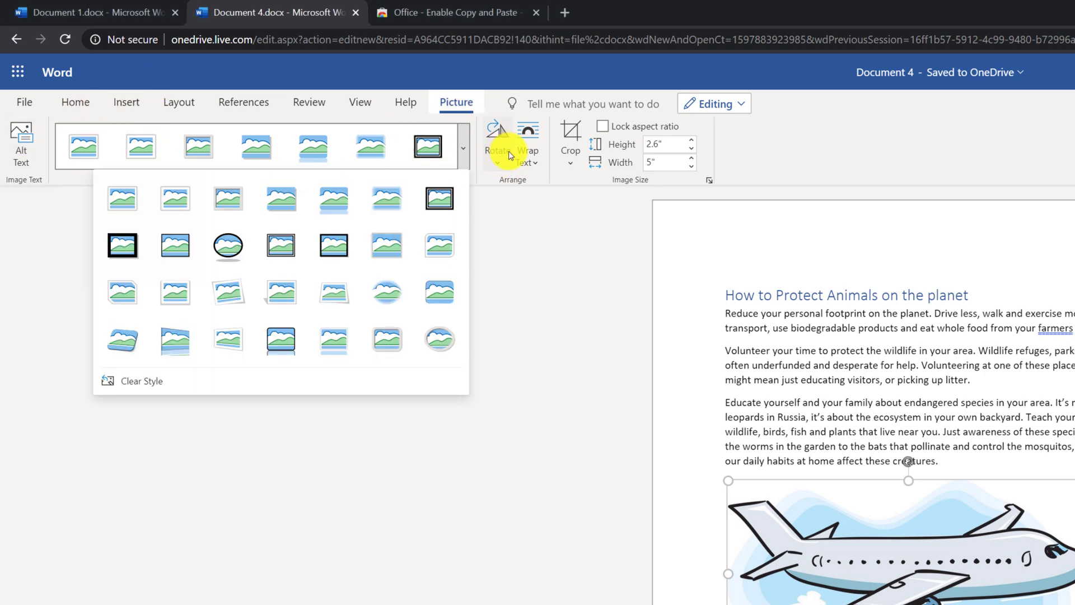
pyautogui.moveTo(629, 127)
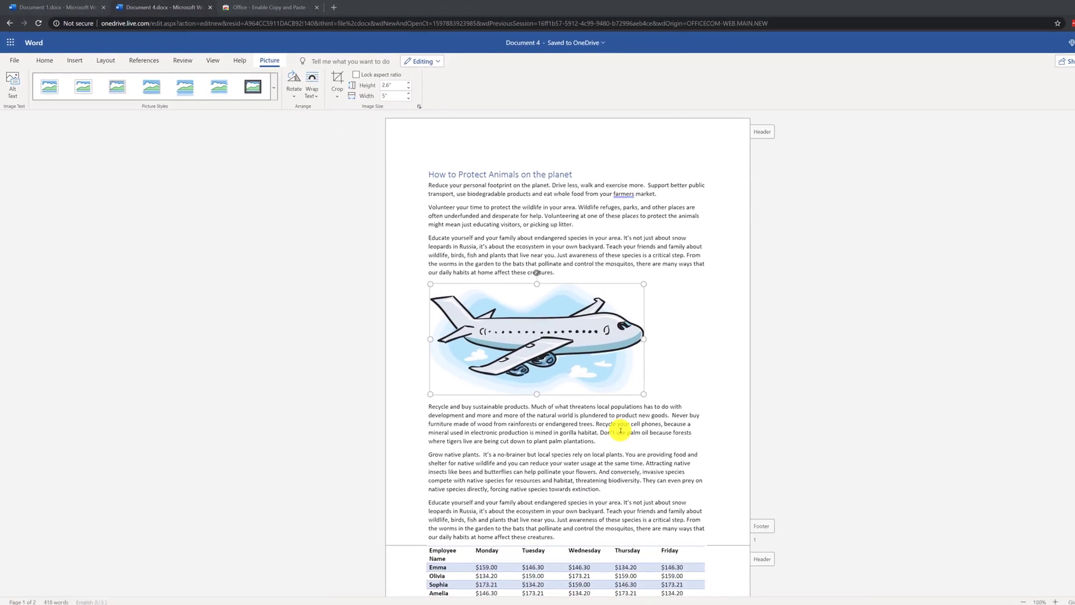
# - Insert a page break after the extinction sentence so the last paragraph and table move to page 2
pyautogui.scroll(-3)
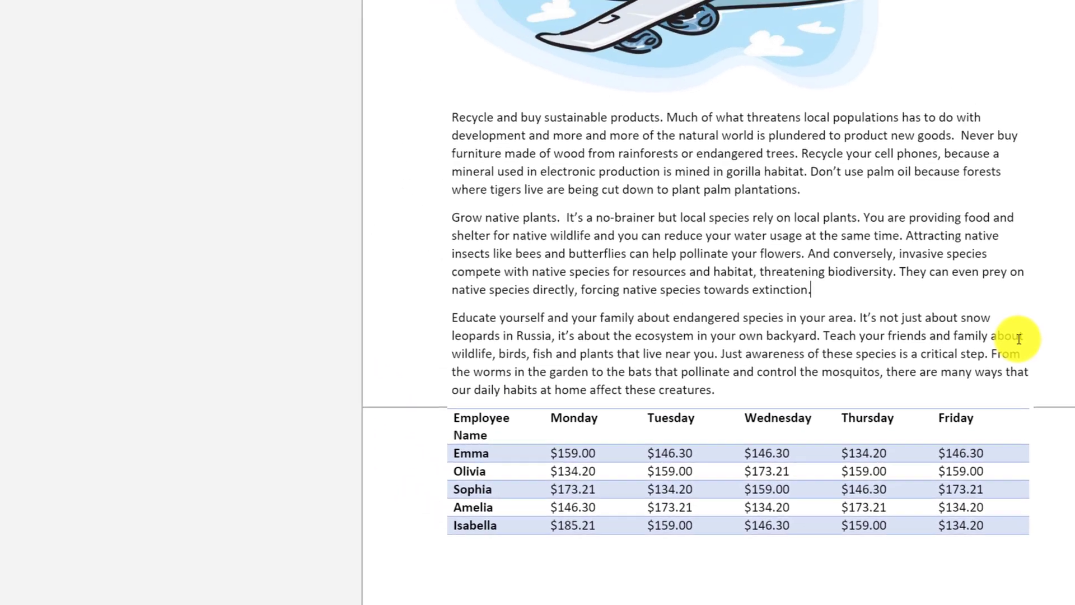
pyautogui.click(157, 58)
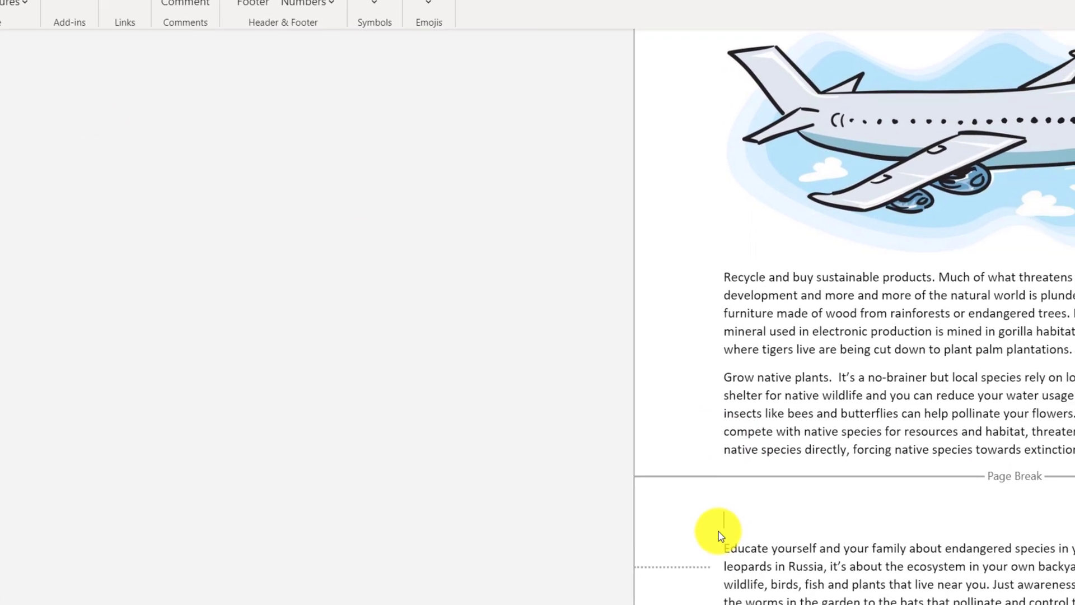
pyautogui.scroll(-3)
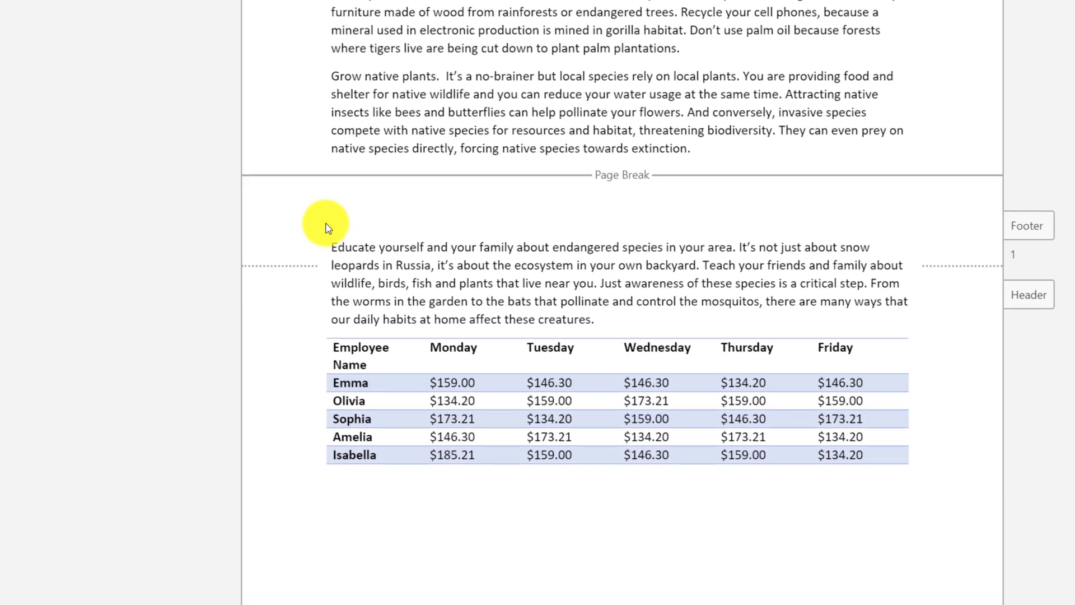
pyautogui.scroll(3)
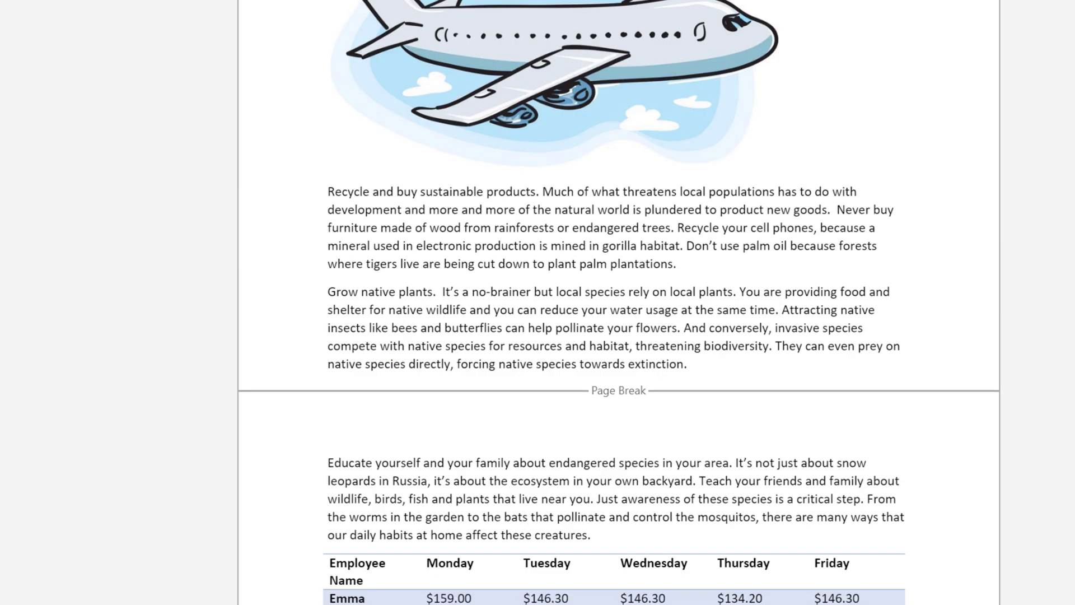
pyautogui.scroll(3)
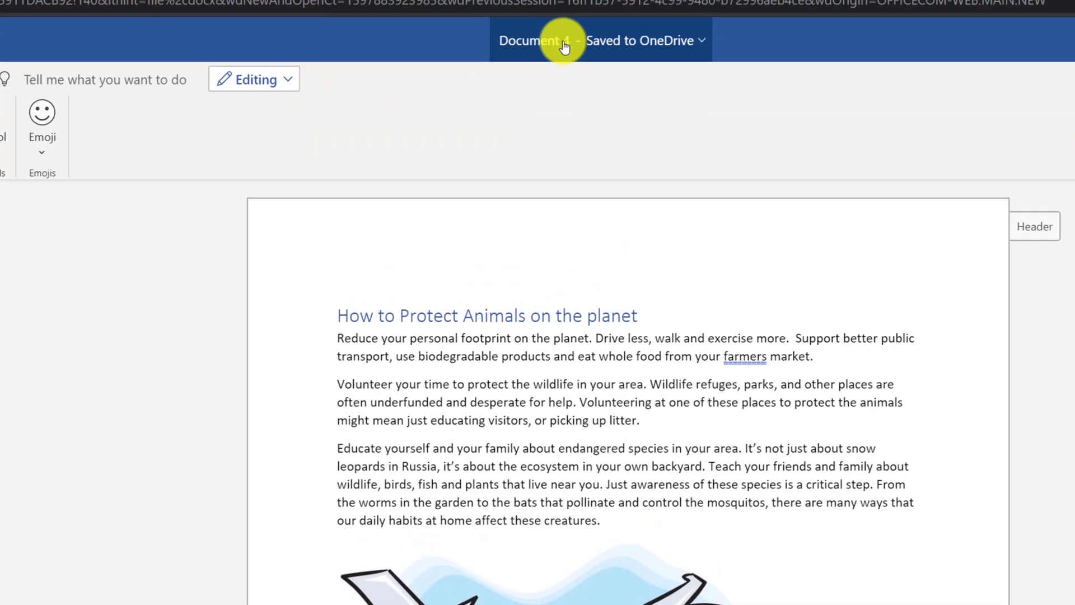
# - Rename the document to 'How to protect Animals on the planet'
pyautogui.click(562, 41)
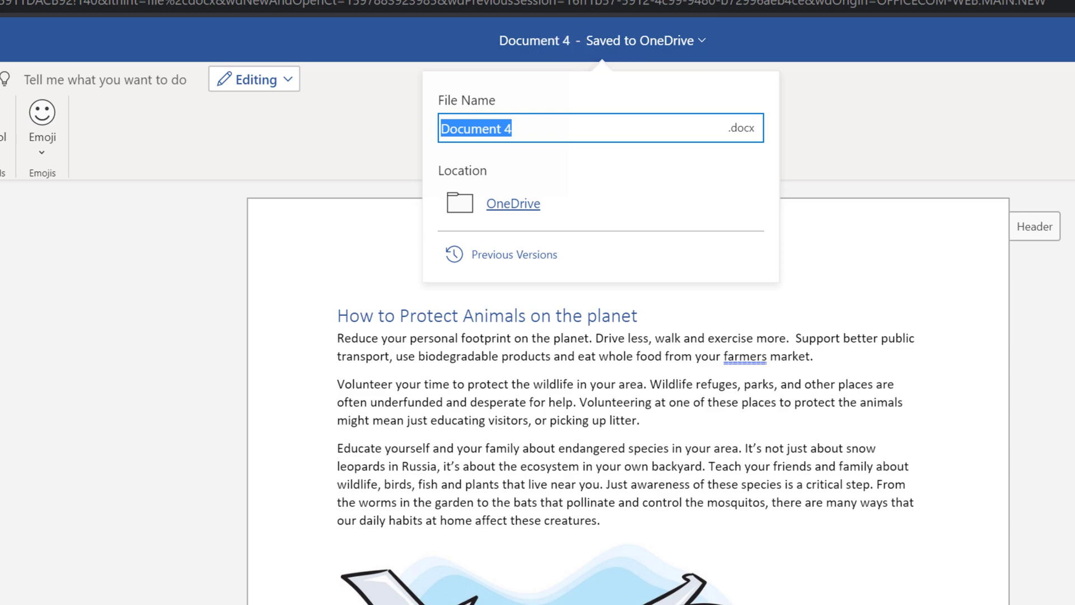
pyautogui.write('How to protect Animals on the planet')
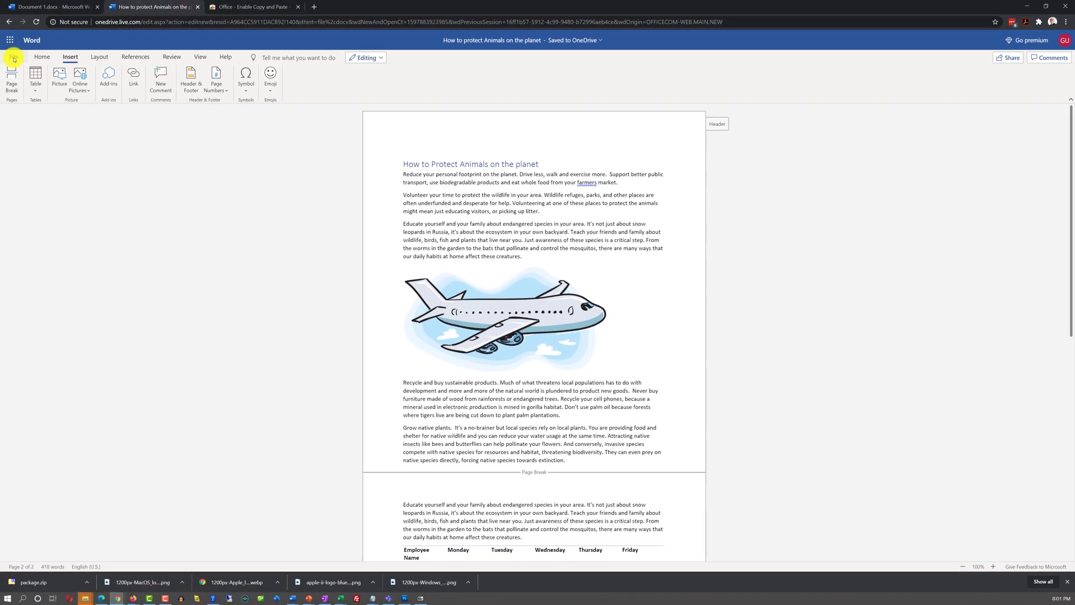
# - Review the File backstage's Open, Info, Print and Share choices for the document
pyautogui.click(14, 57)
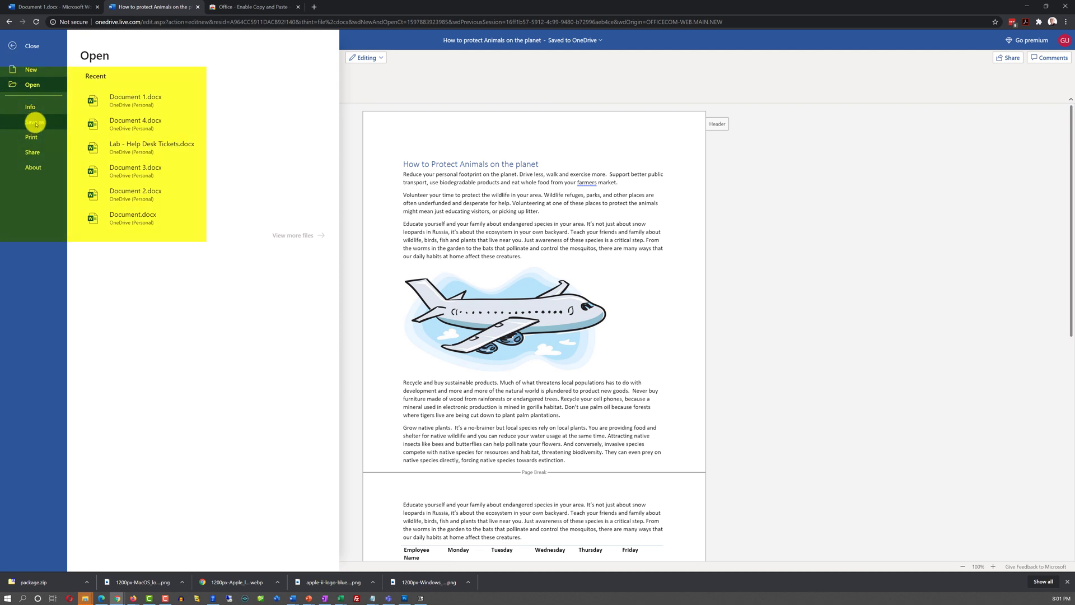
pyautogui.click(33, 123)
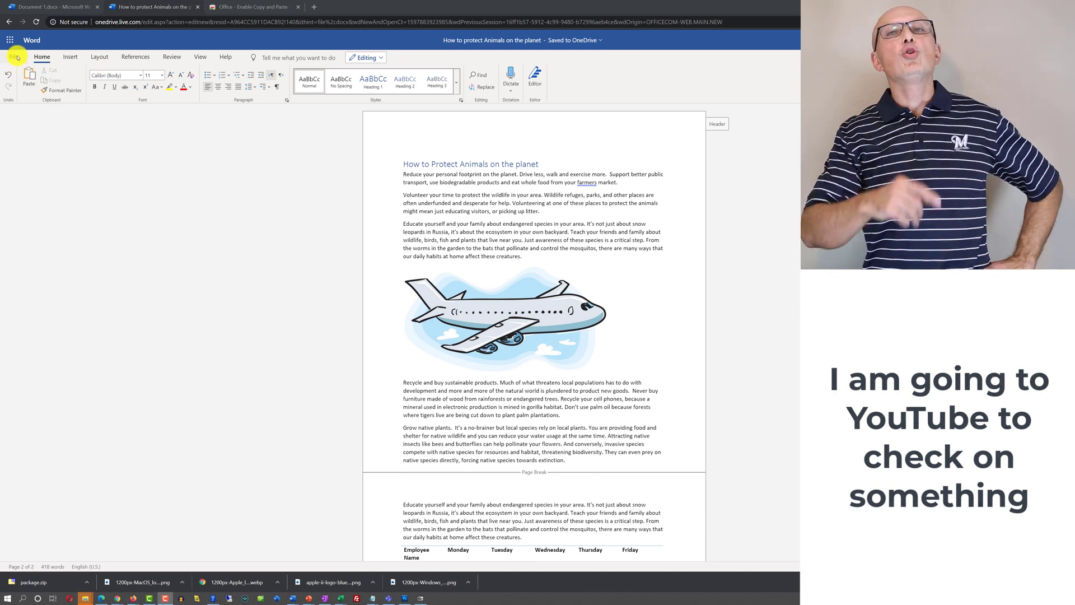
pyautogui.click(15, 57)
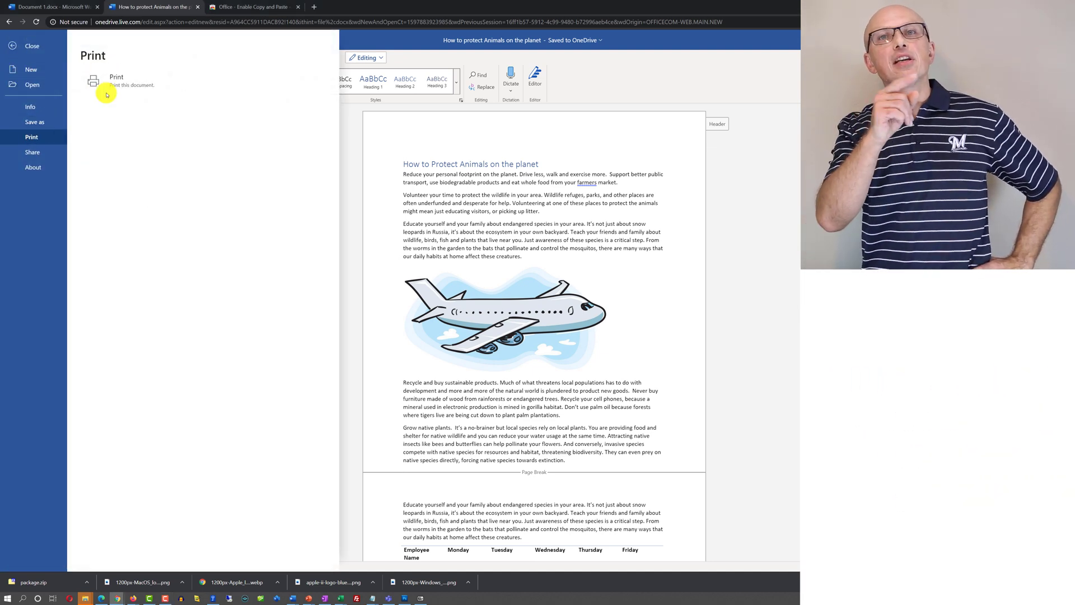
pyautogui.click(115, 80)
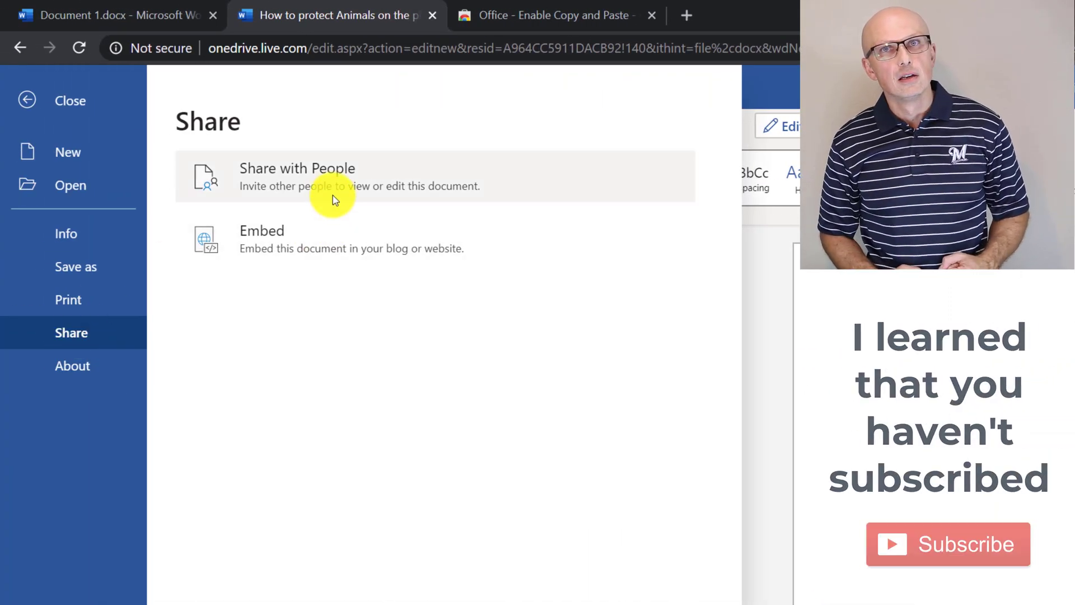
pyautogui.moveTo(324, 256)
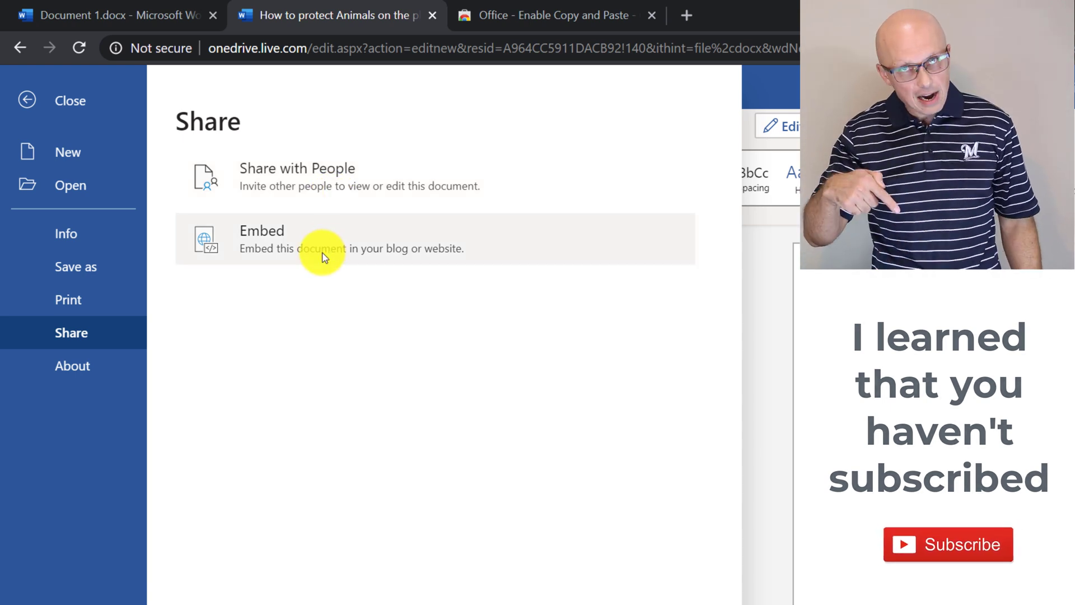
# - Show the Save as, Rename and Download choices in the File backstage
pyautogui.click(76, 266)
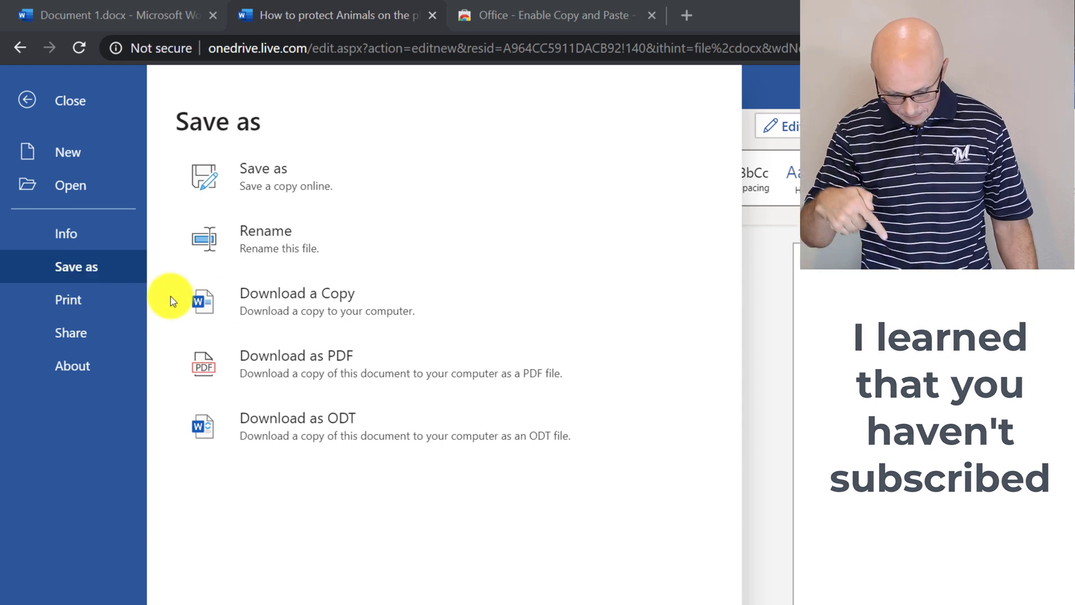
pyautogui.moveTo(250, 302)
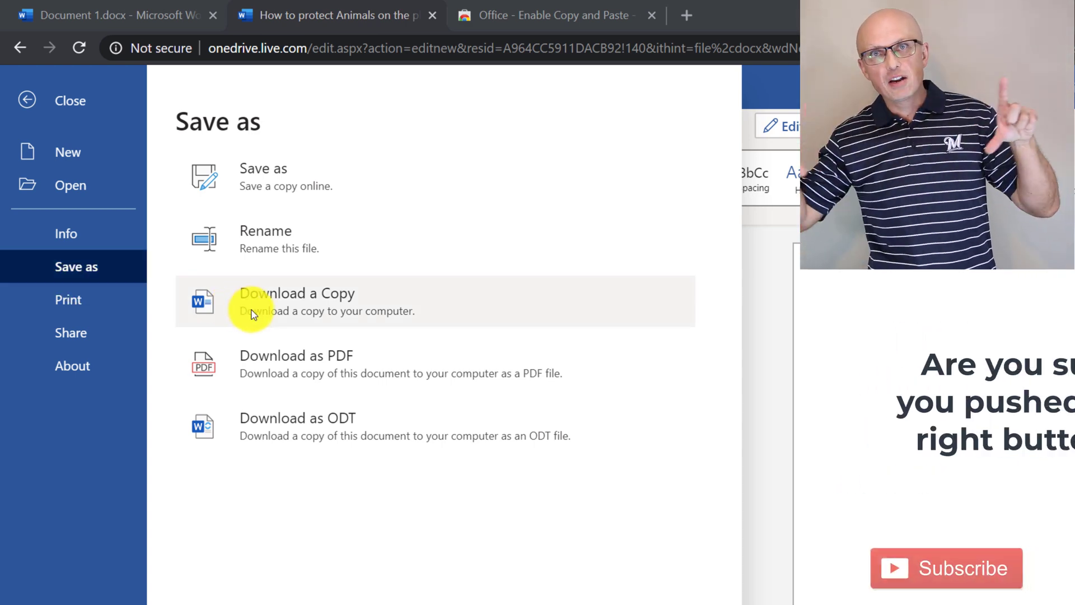